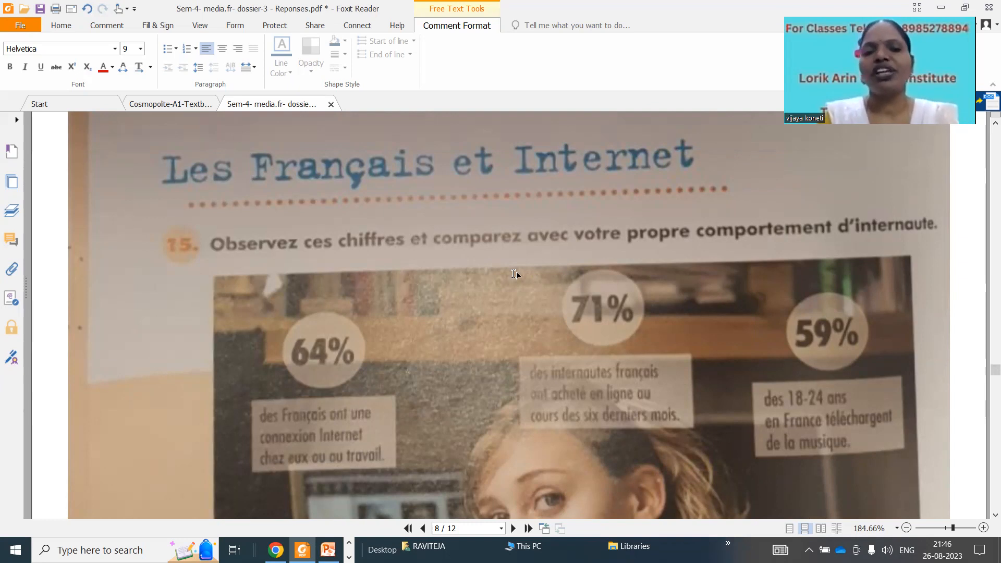
mouse_move(662, 280)
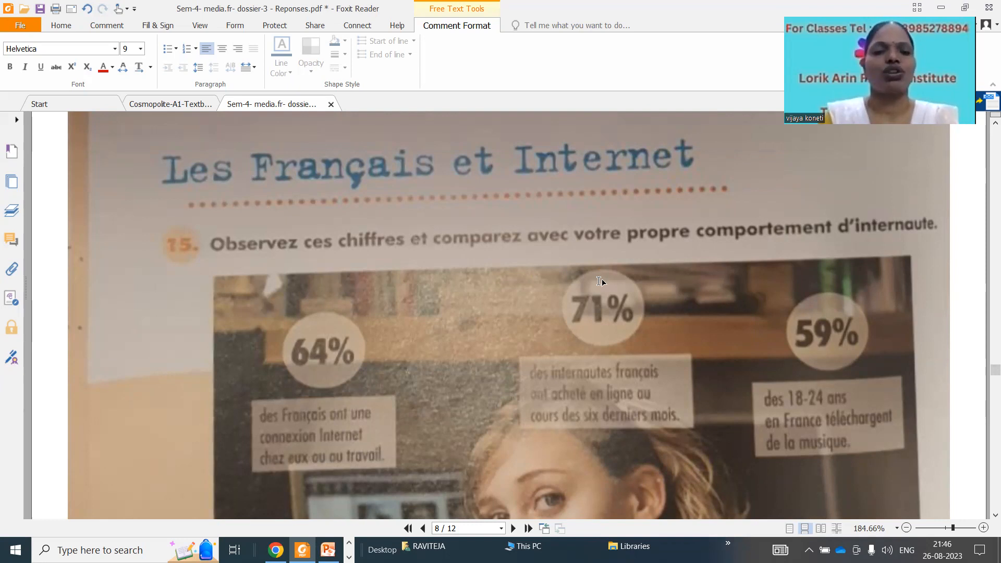
mouse_move(256, 304)
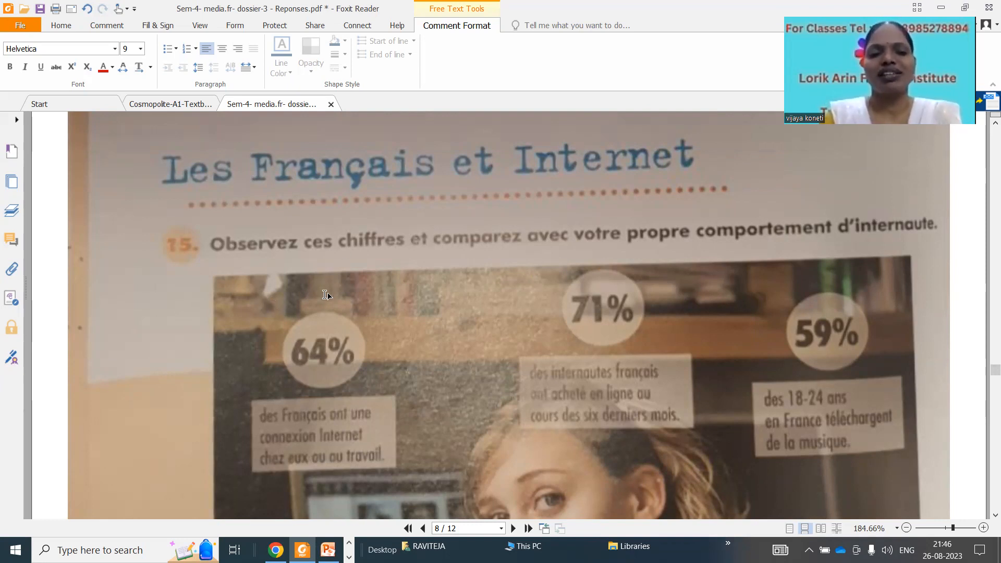
- Type the red note 'Observe these numbers and compare with own online behavior' above exercise 15
type("O")
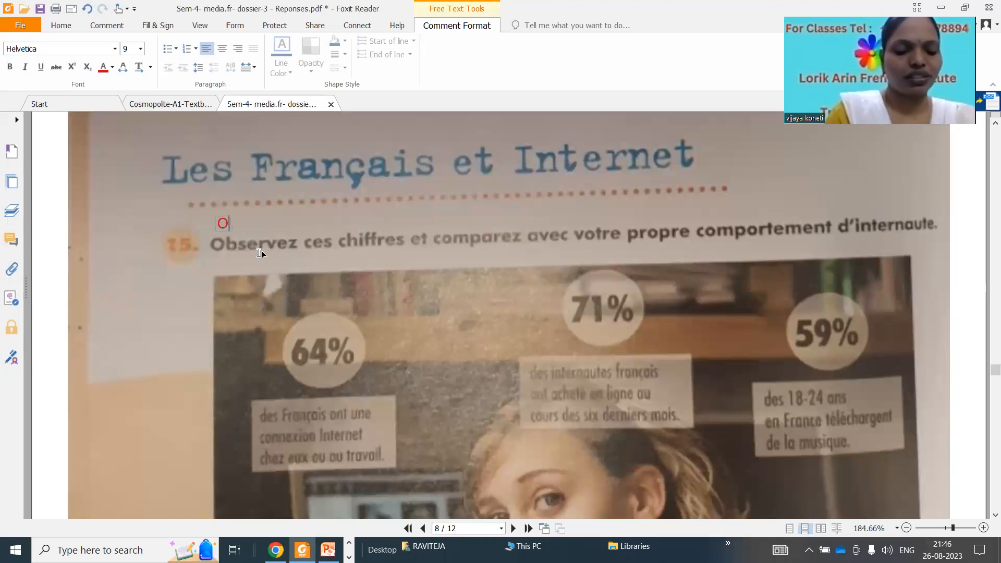
type("bserve")
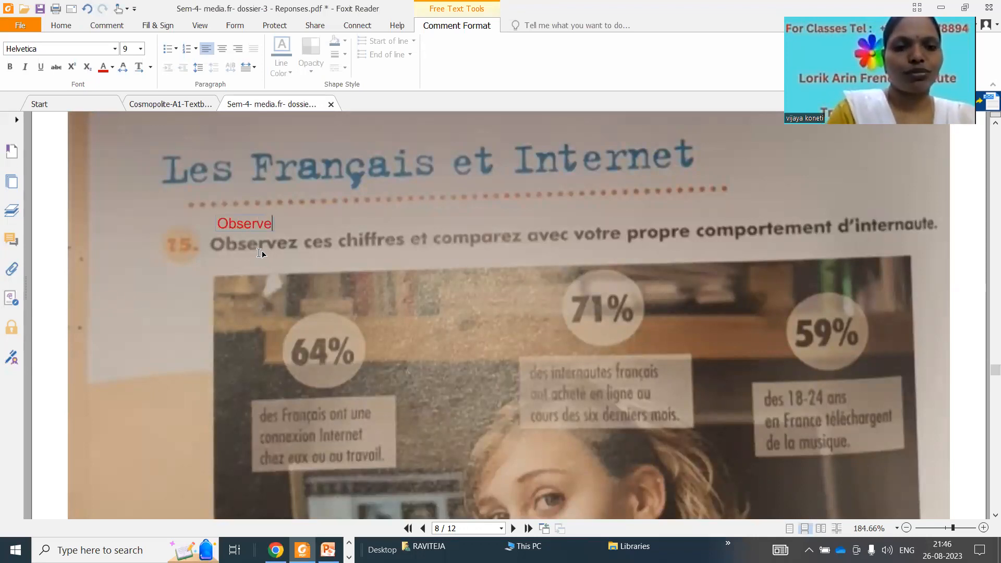
type("these")
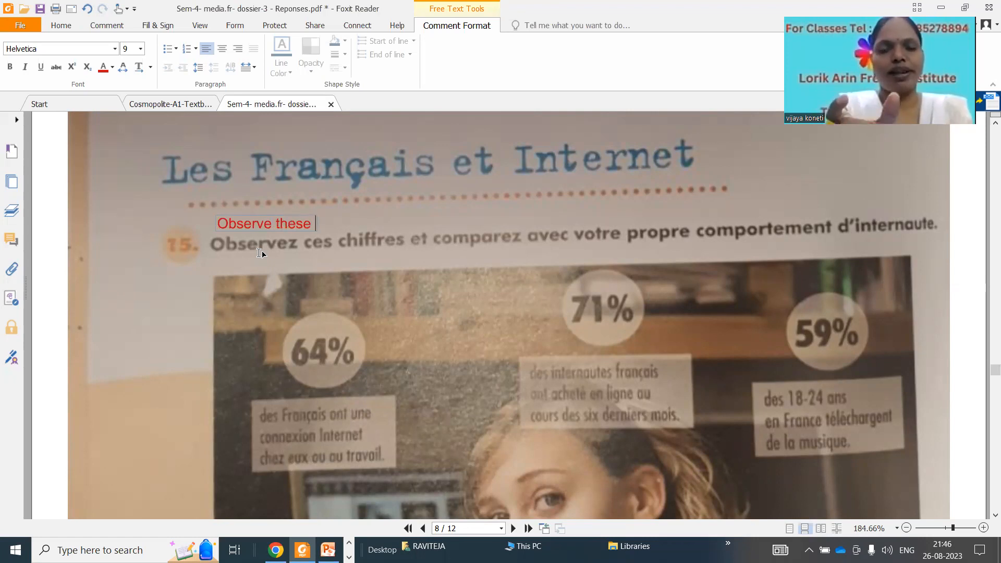
type("numbers and")
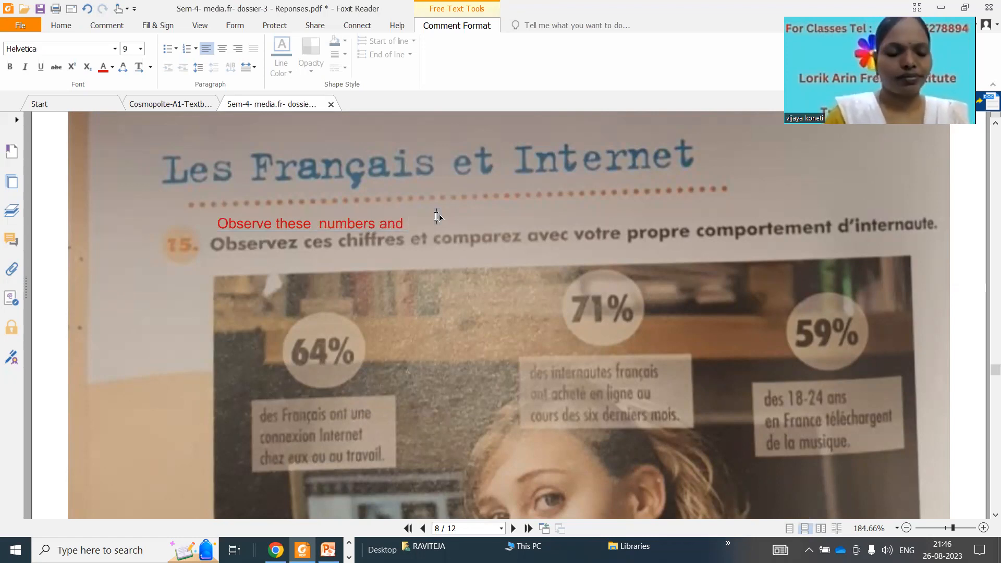
type("compare")
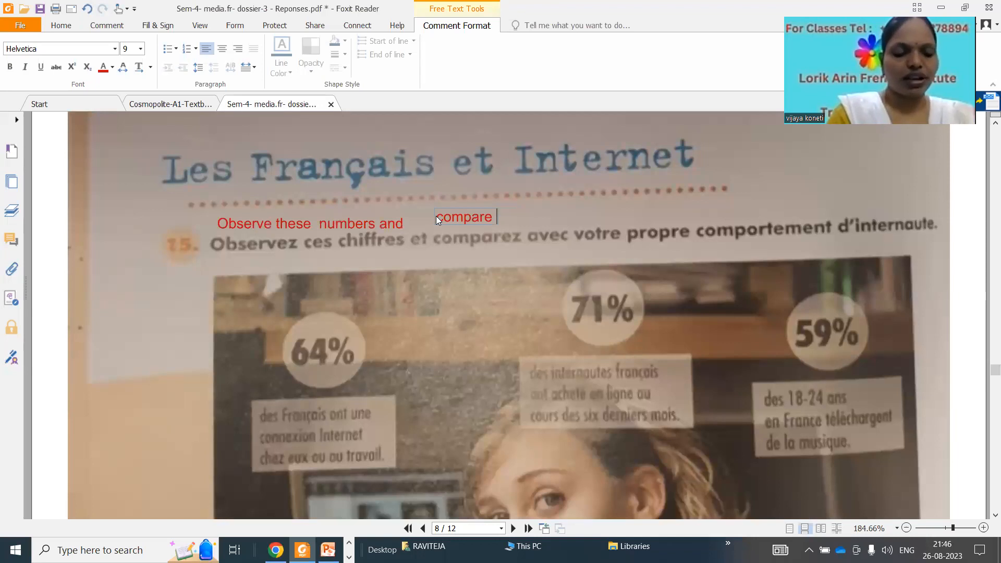
type("with")
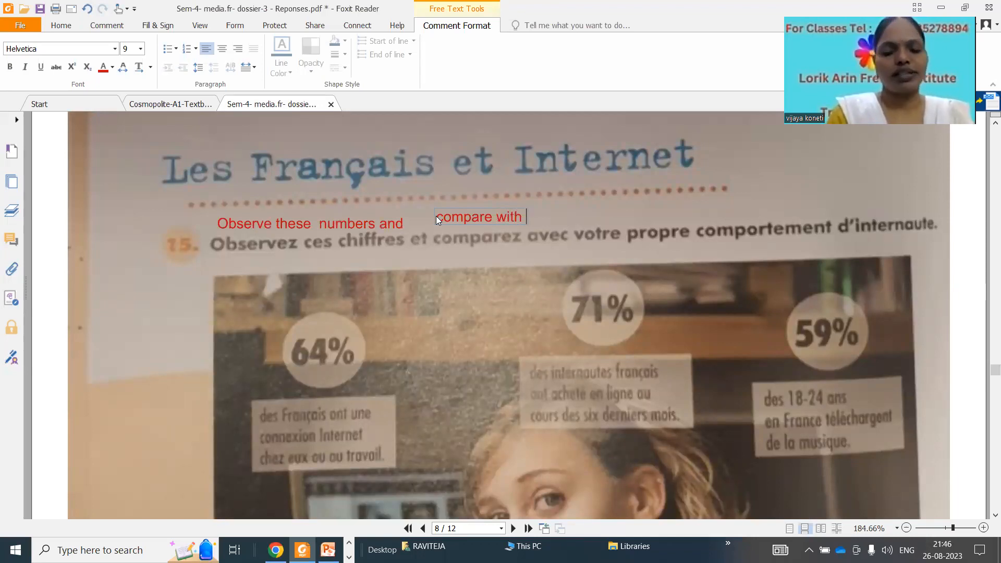
type("own")
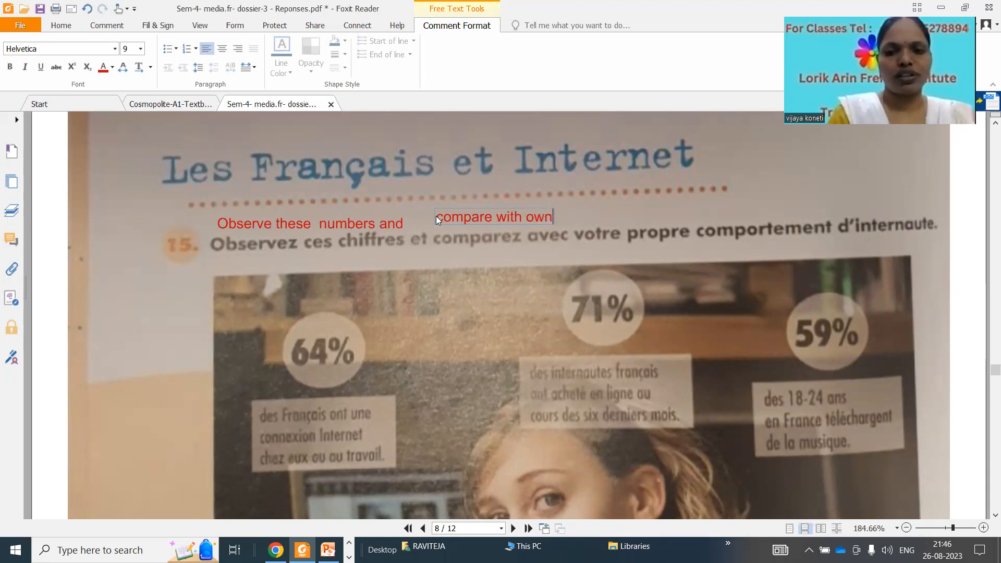
type("onlin")
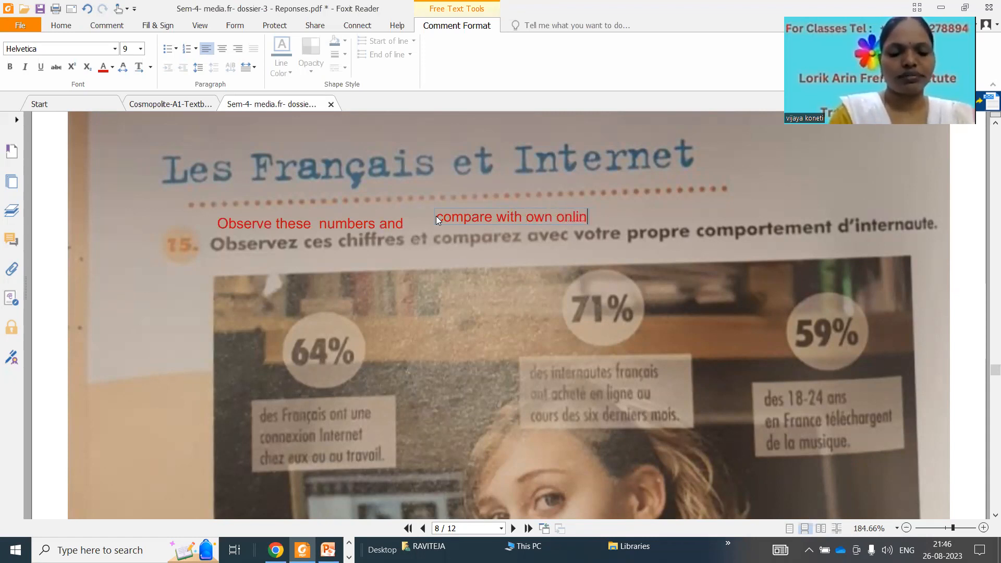
type("e")
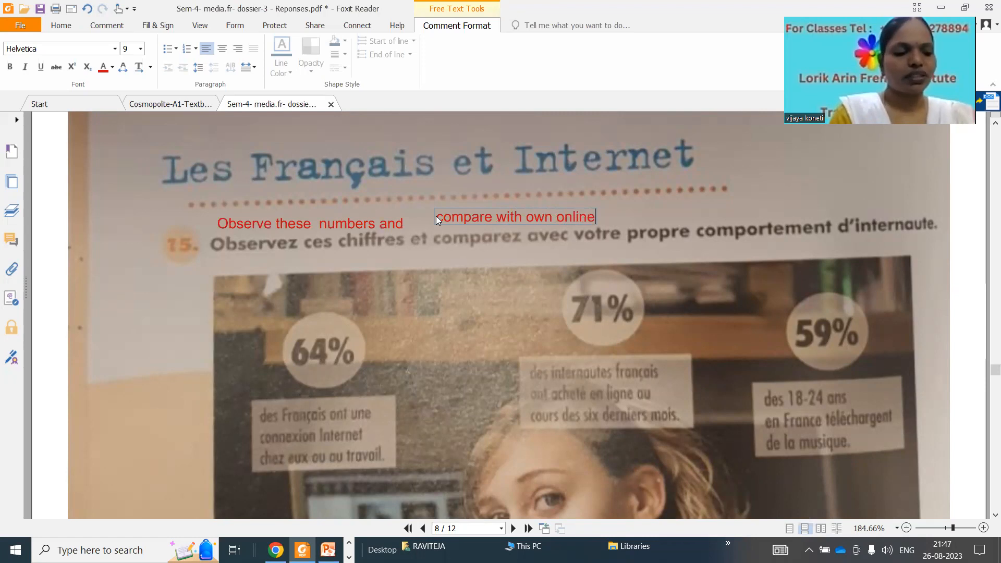
type("b")
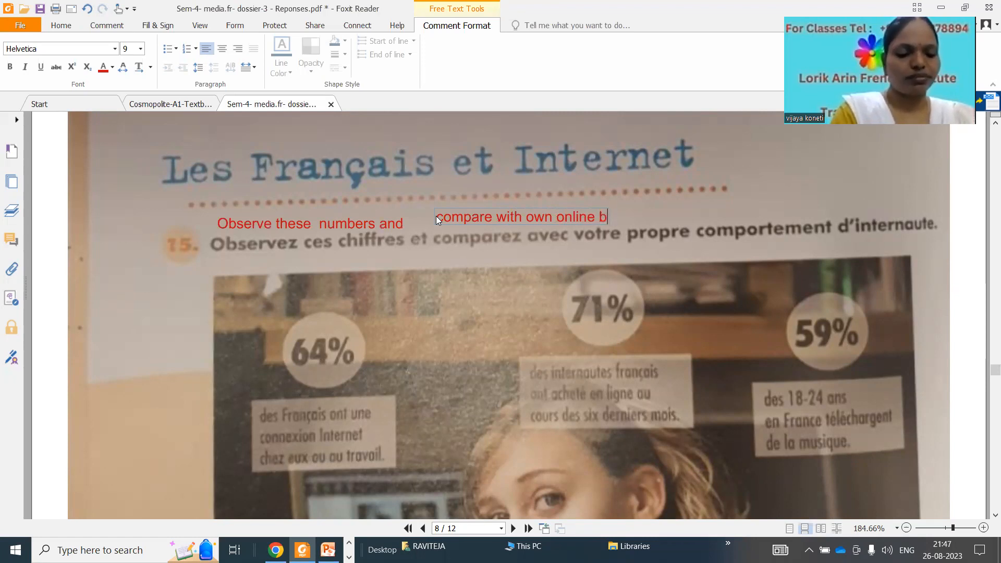
type("ehav")
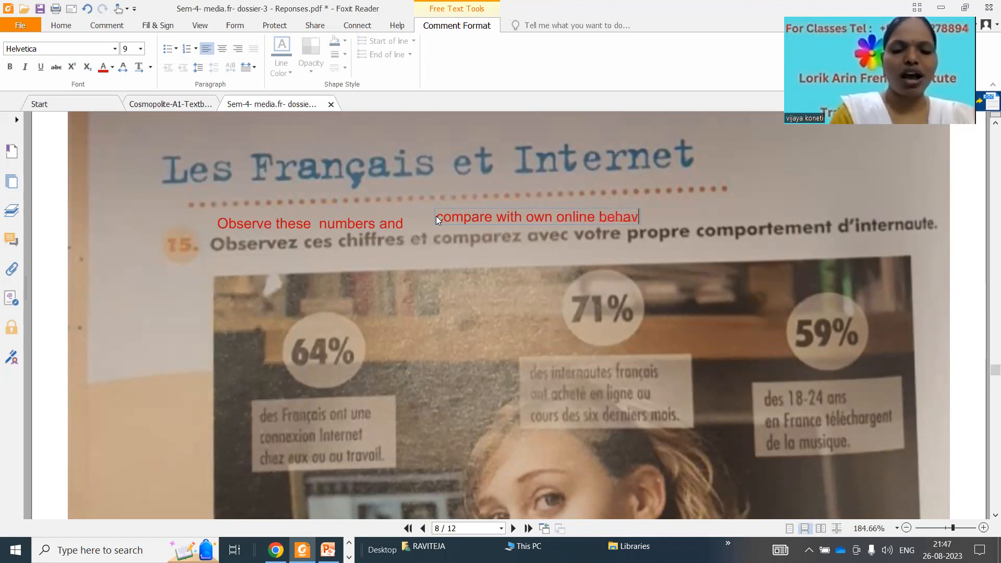
type("io")
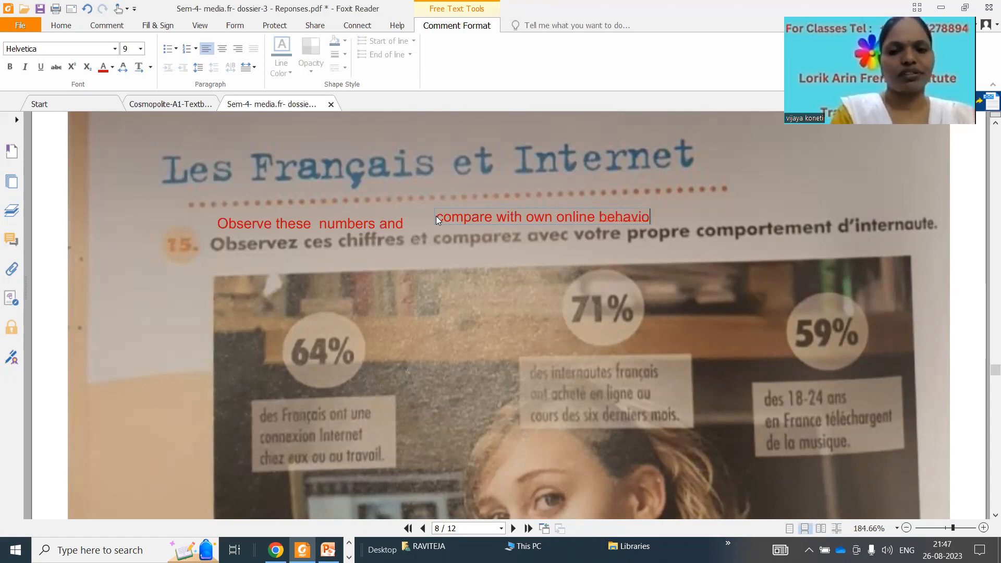
type("r")
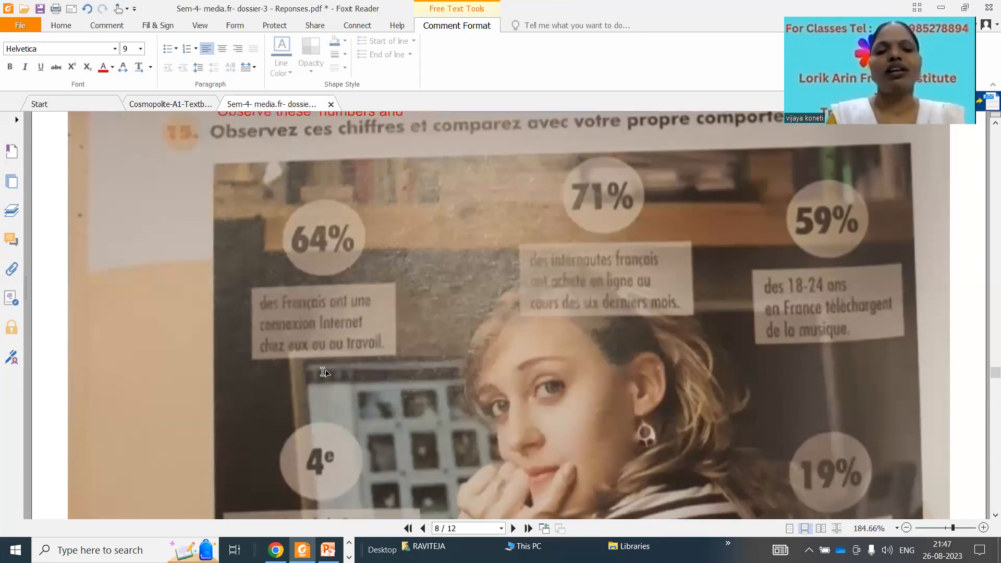
mouse_move(163, 315)
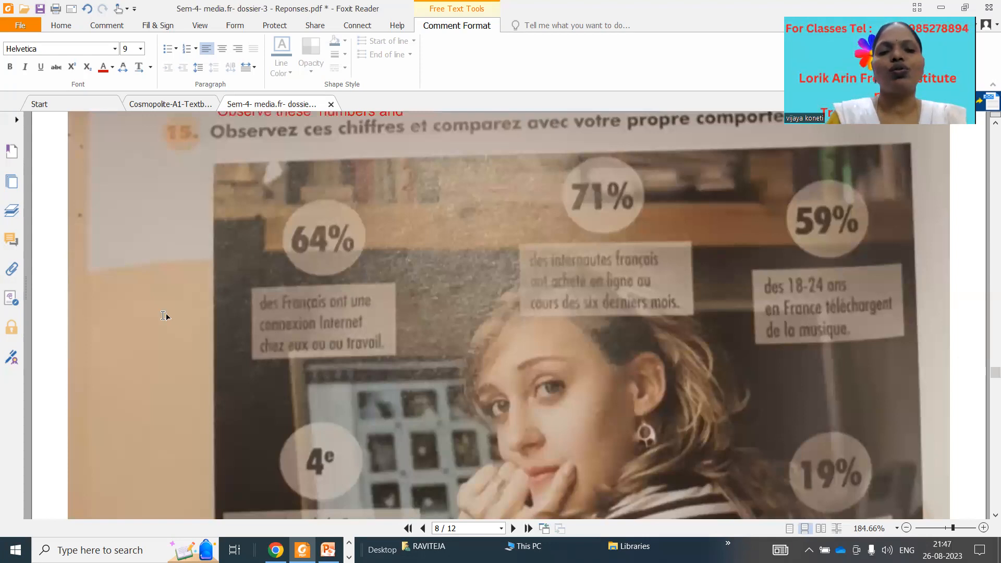
mouse_move(161, 308)
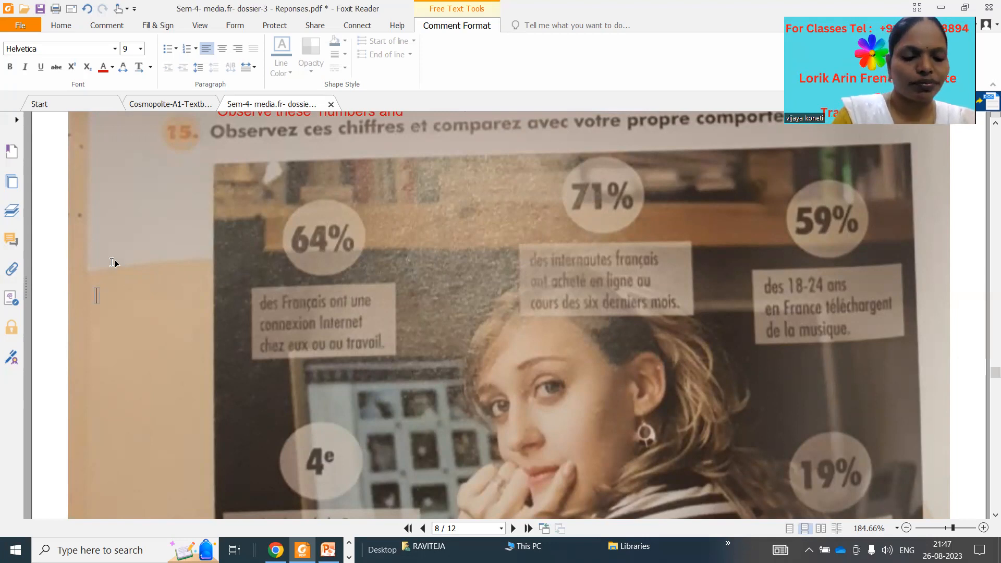
- Type '64% of the French people have a Internet connection at their house or the workplace.'
type("4")
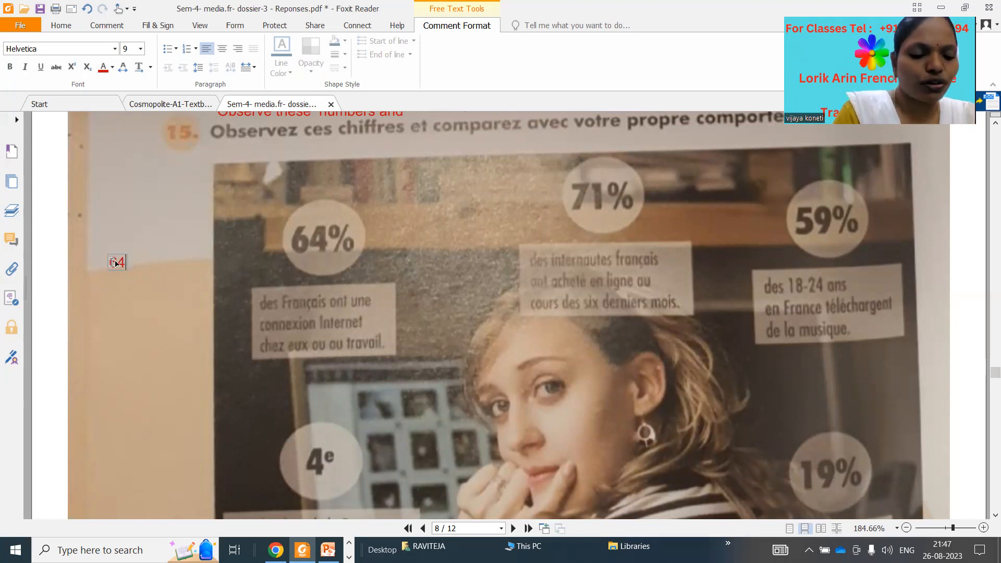
type("%")
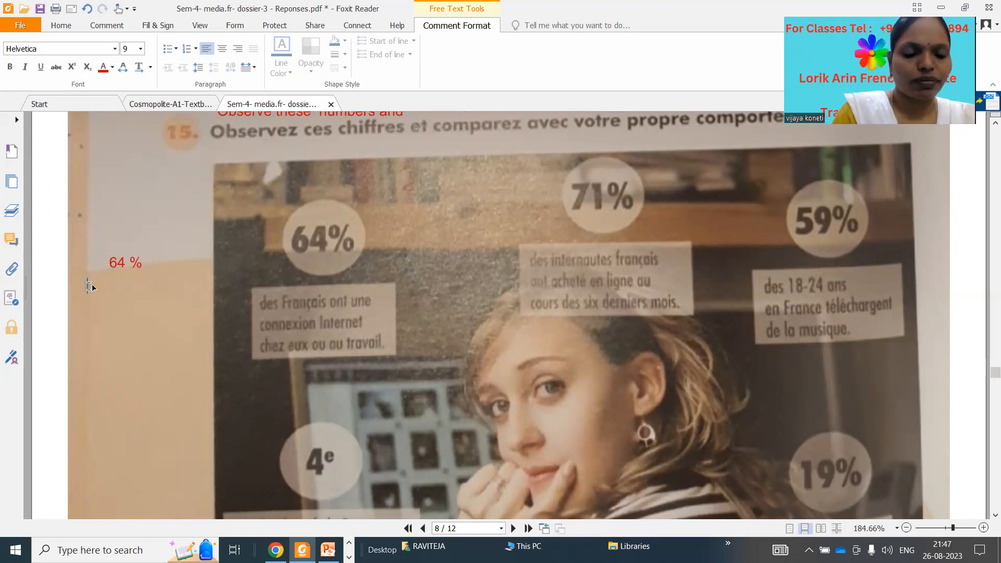
type("f the Fre")
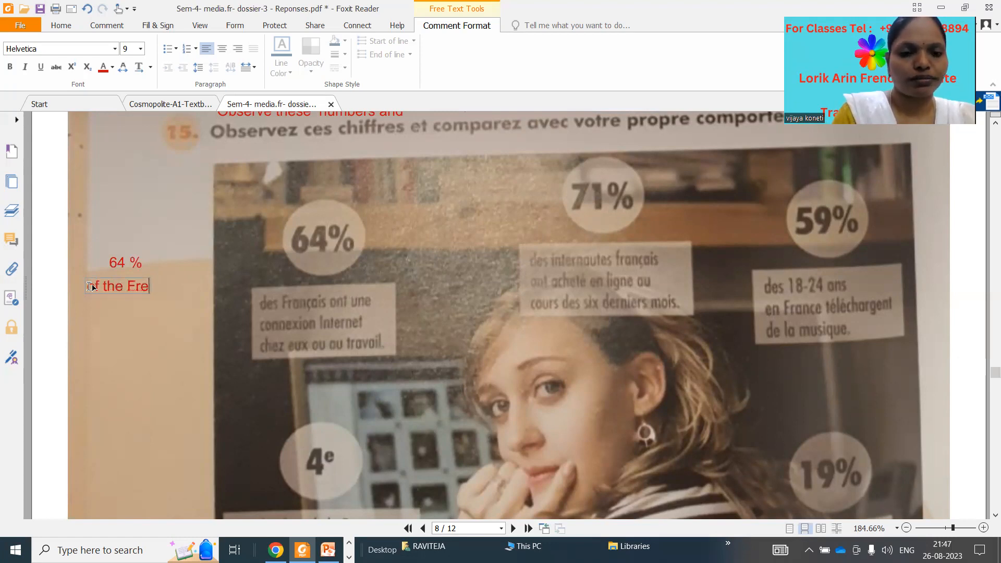
type("nch pe")
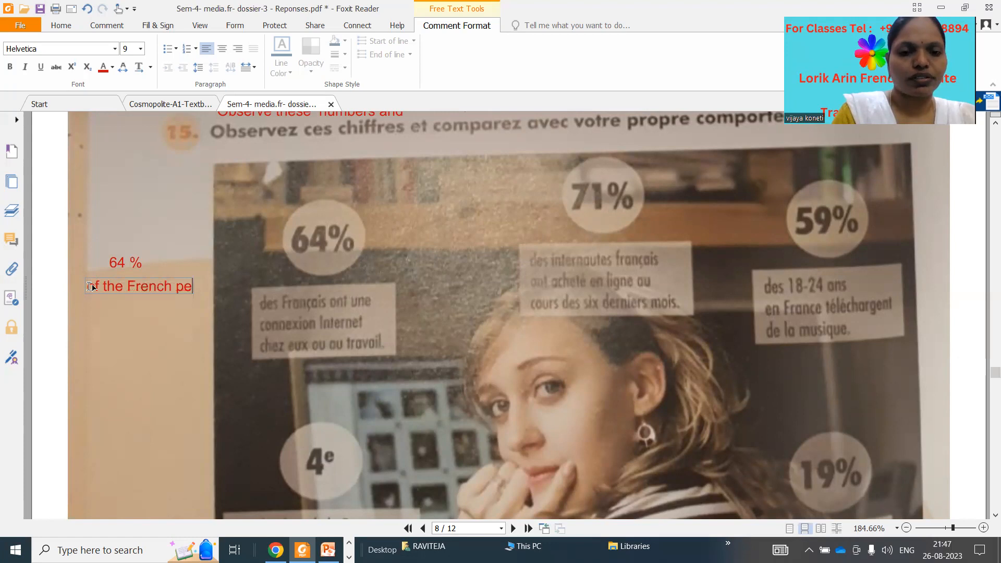
type("ople")
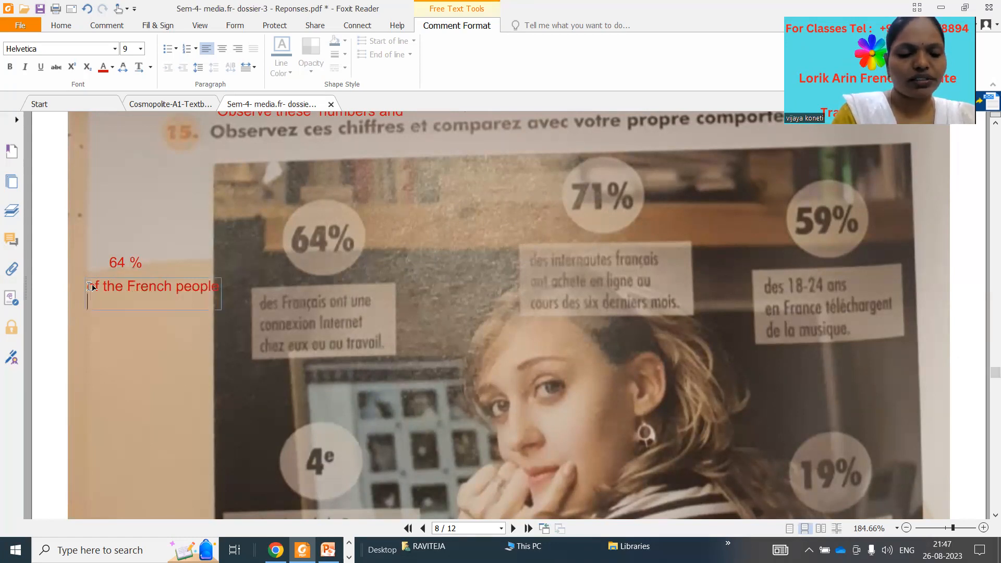
type("have a")
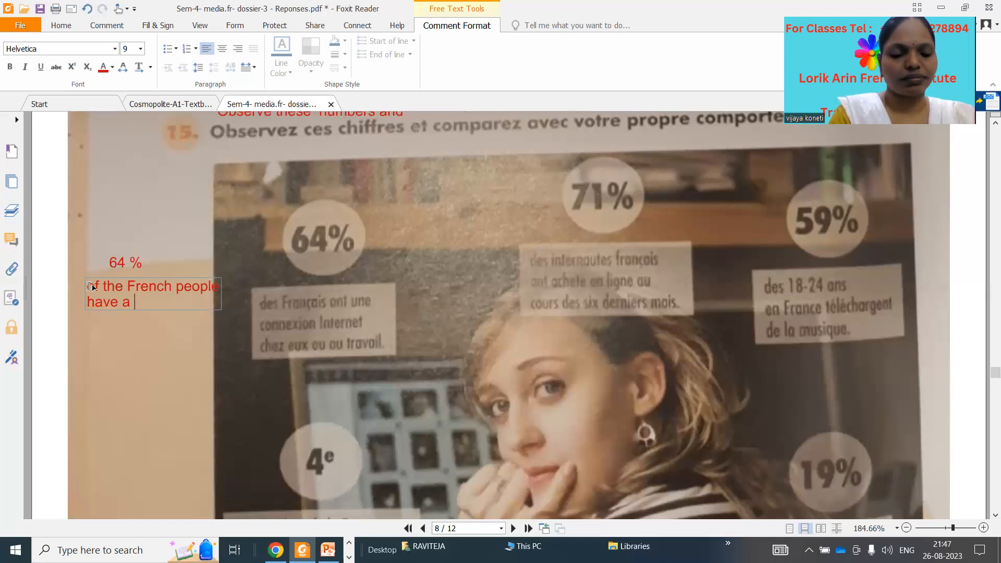
type("Intern")
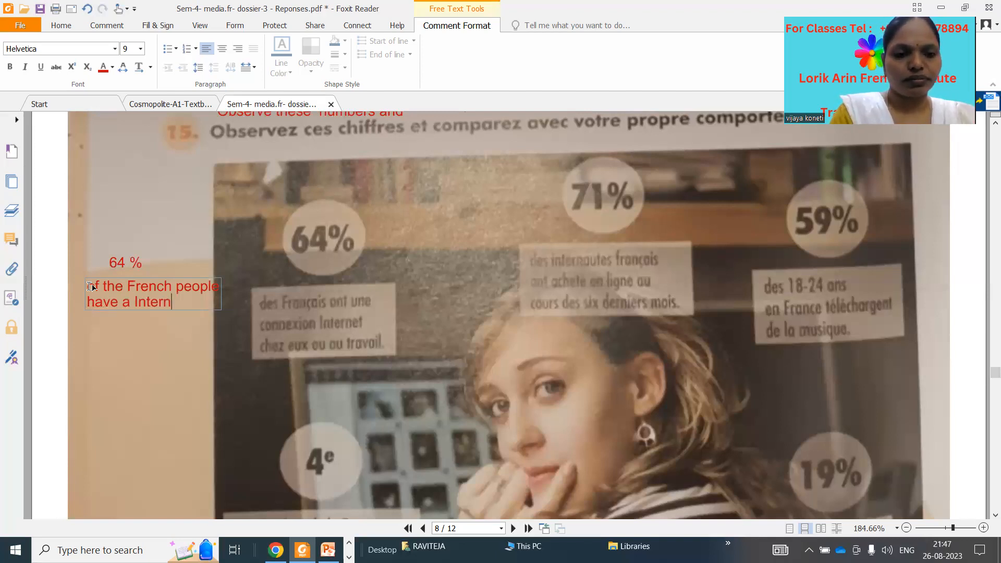
type("et")
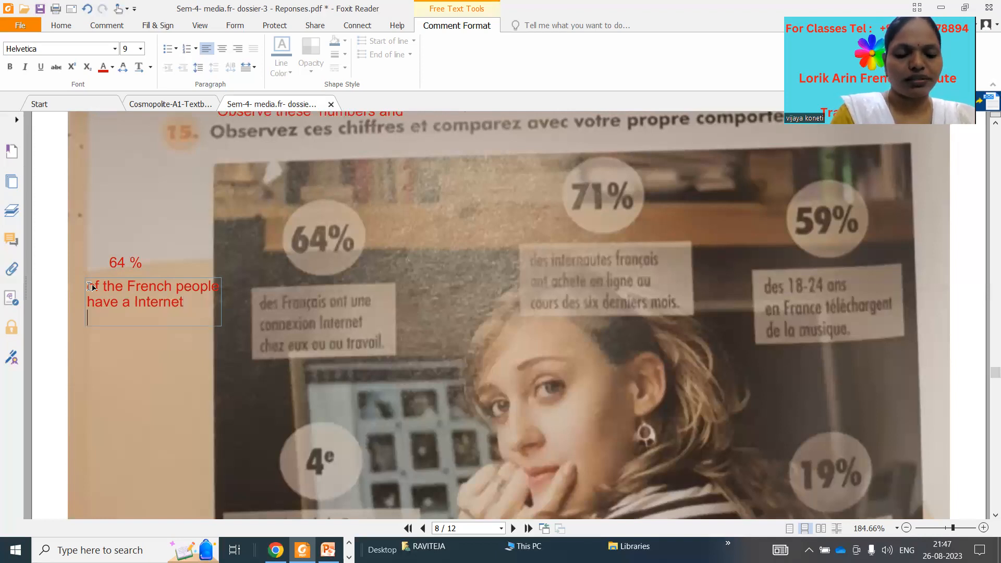
type("conn")
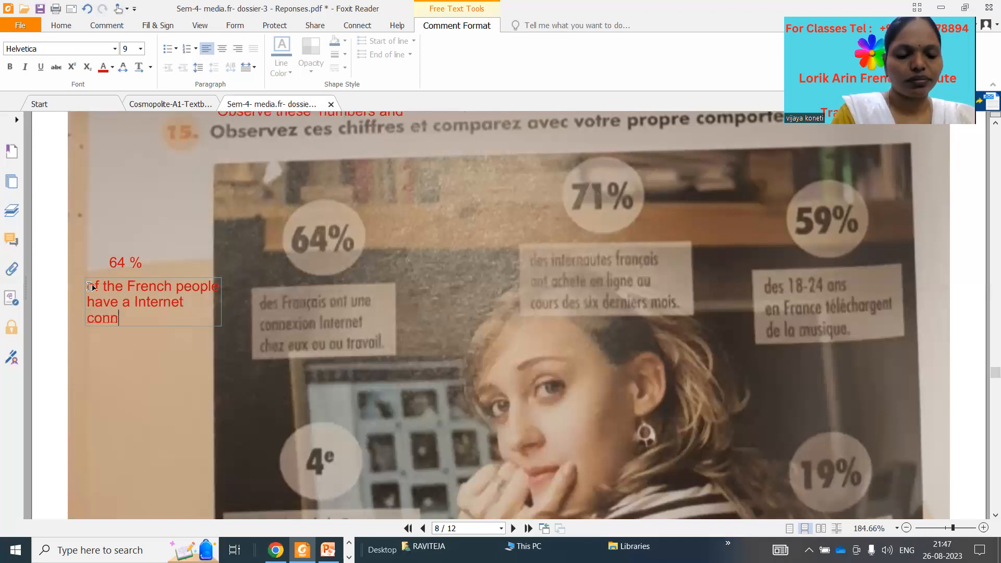
type("ec")
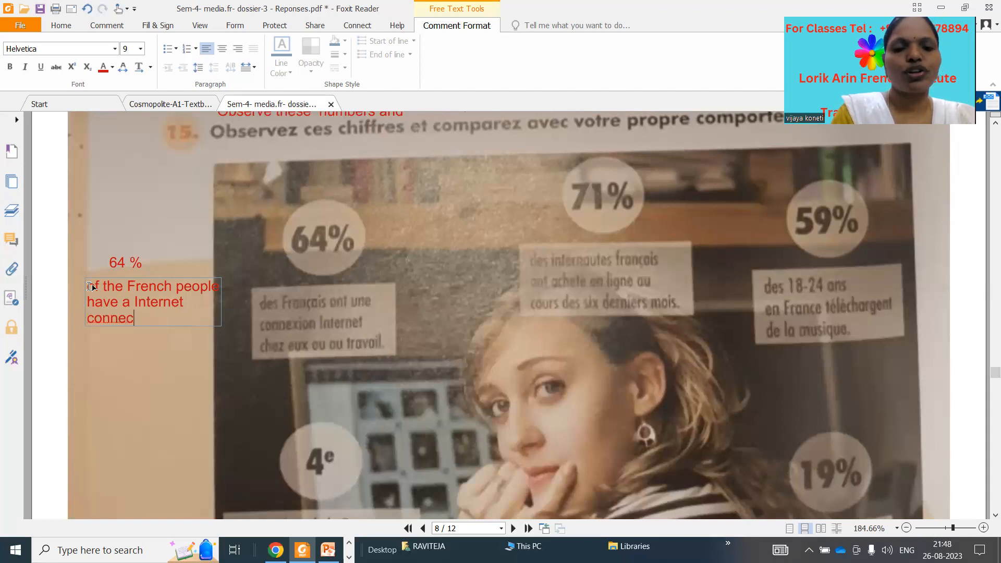
type("tion at thei")
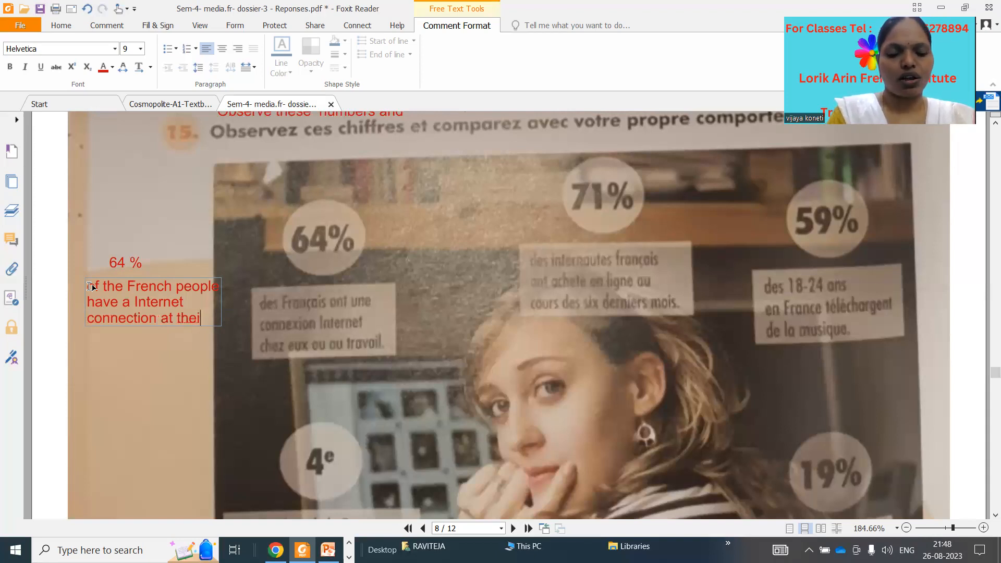
type("r house or a")
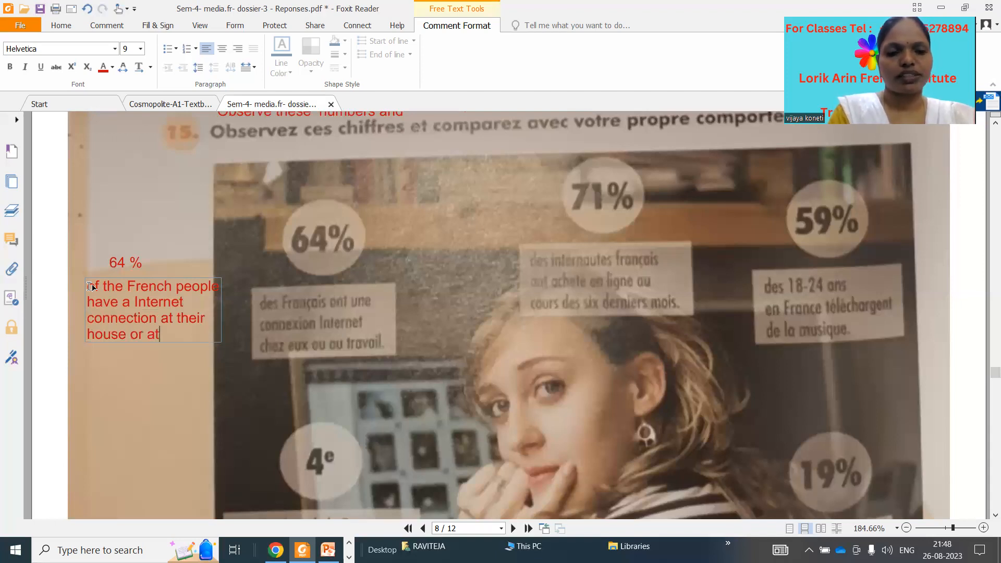
type("the")
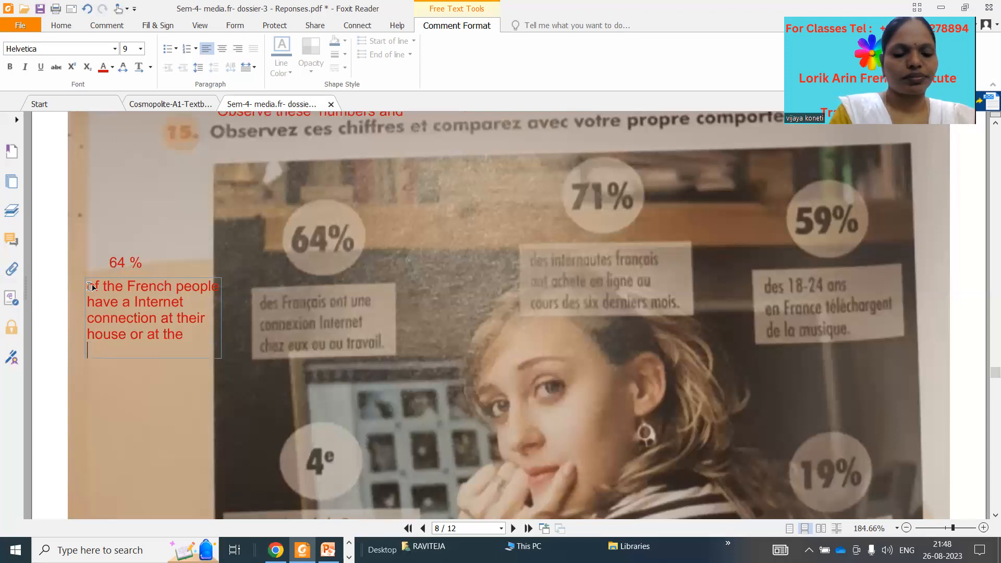
type("work")
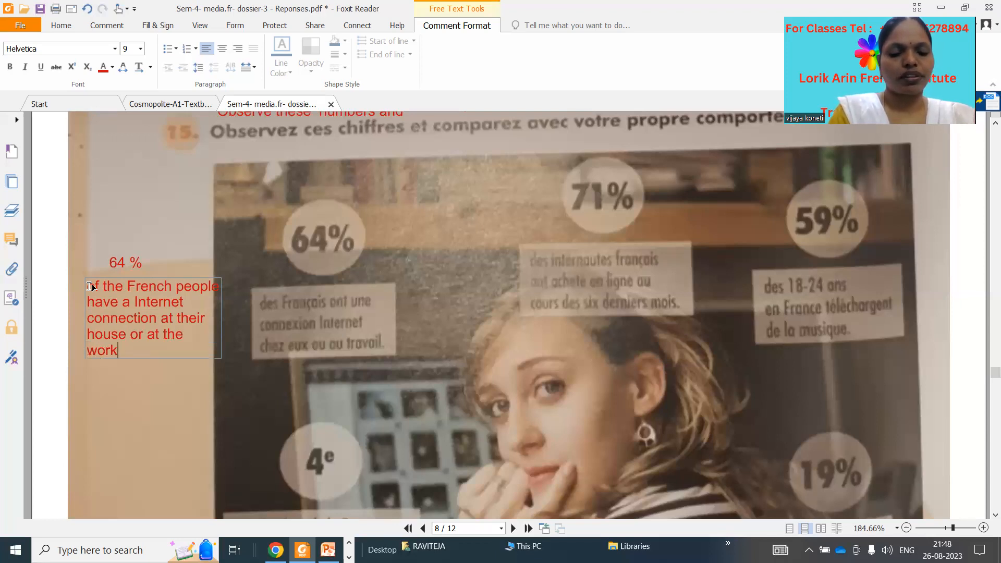
type("place")
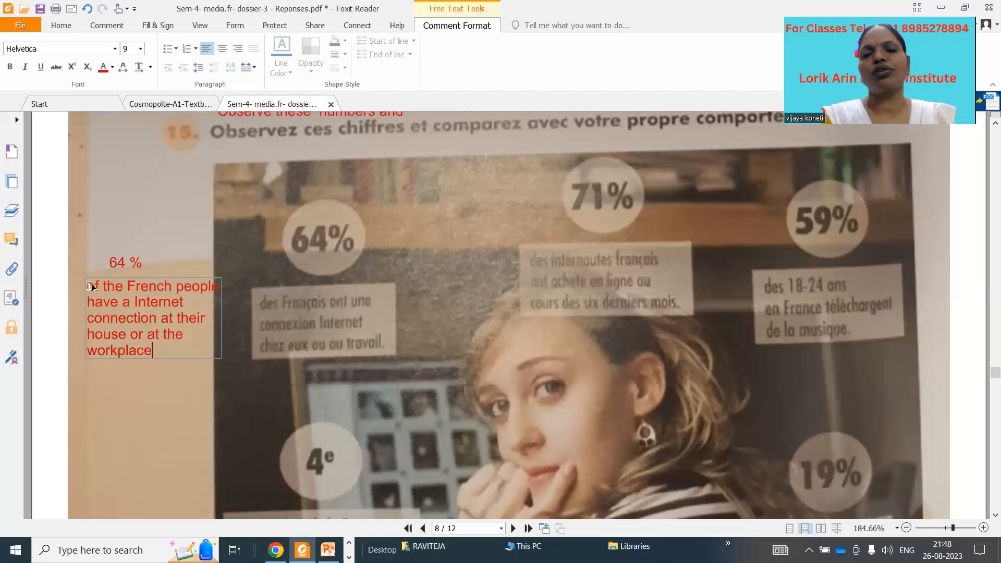
type(".")
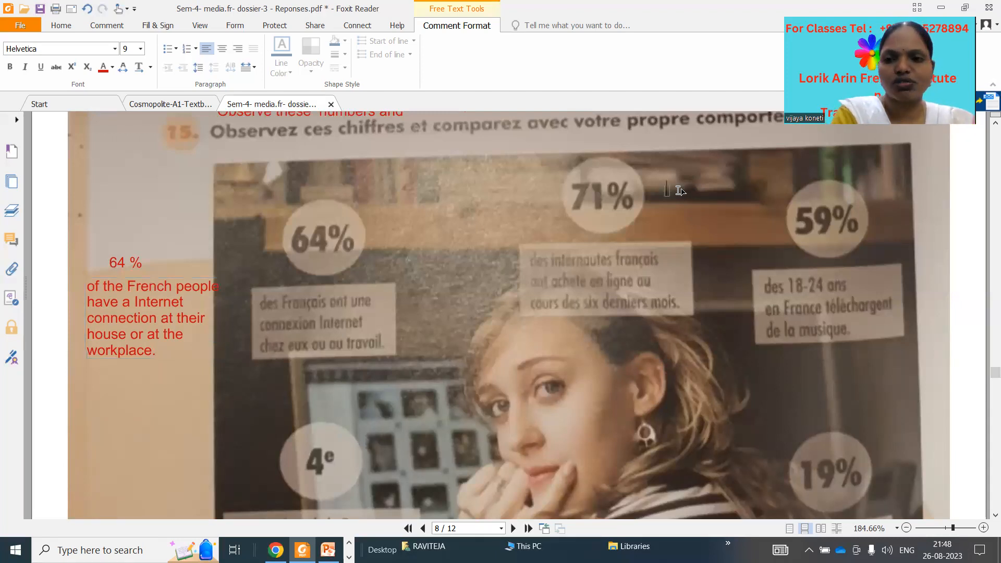
- Start a red note beside 71% reading 'french internet users have purc...'
left_click(670, 189)
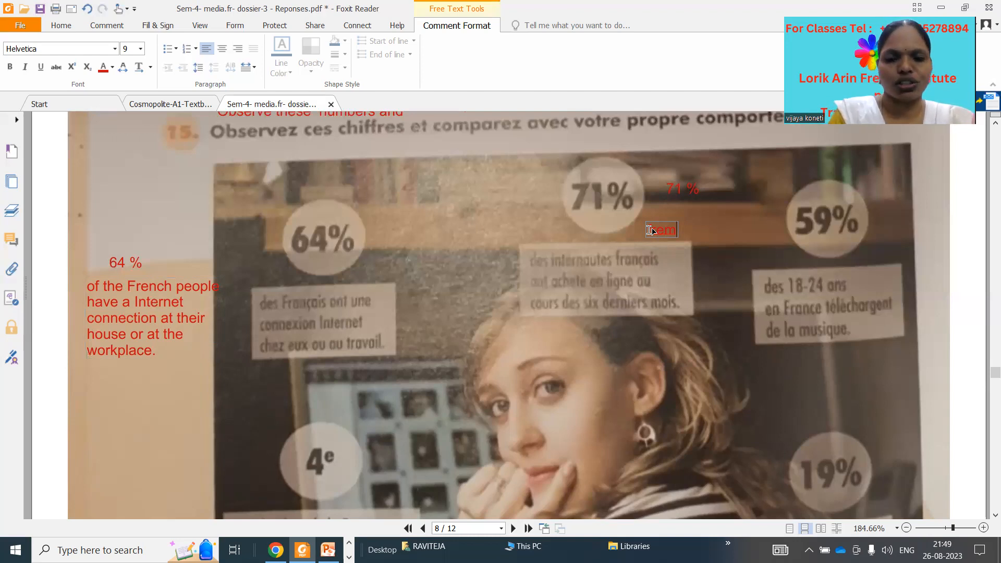
type("fre")
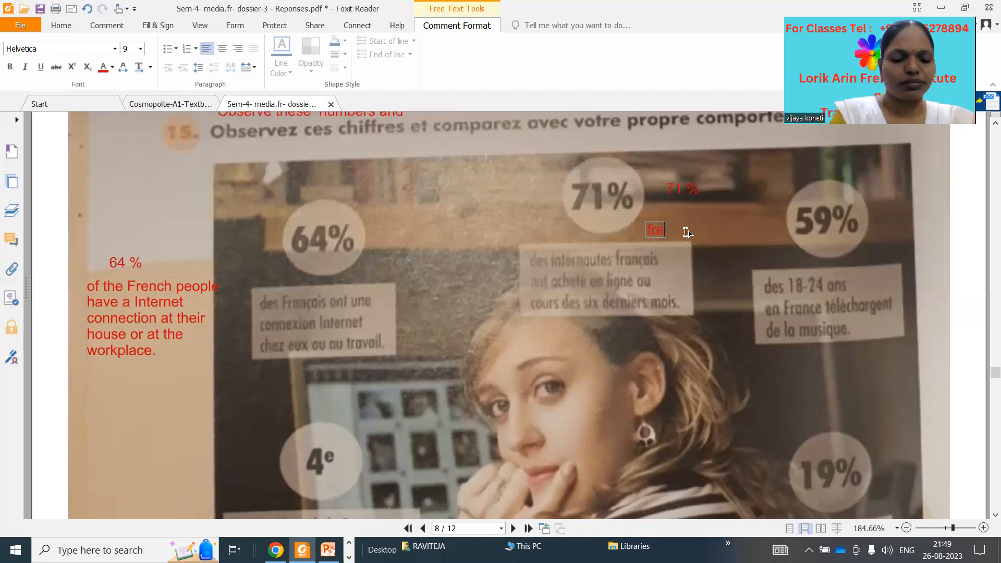
type("n")
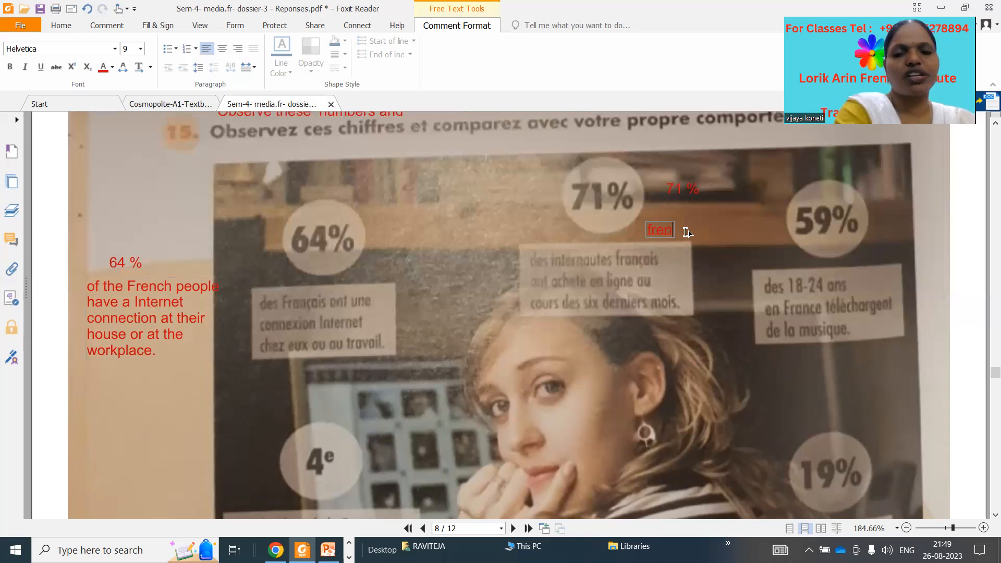
type("ch")
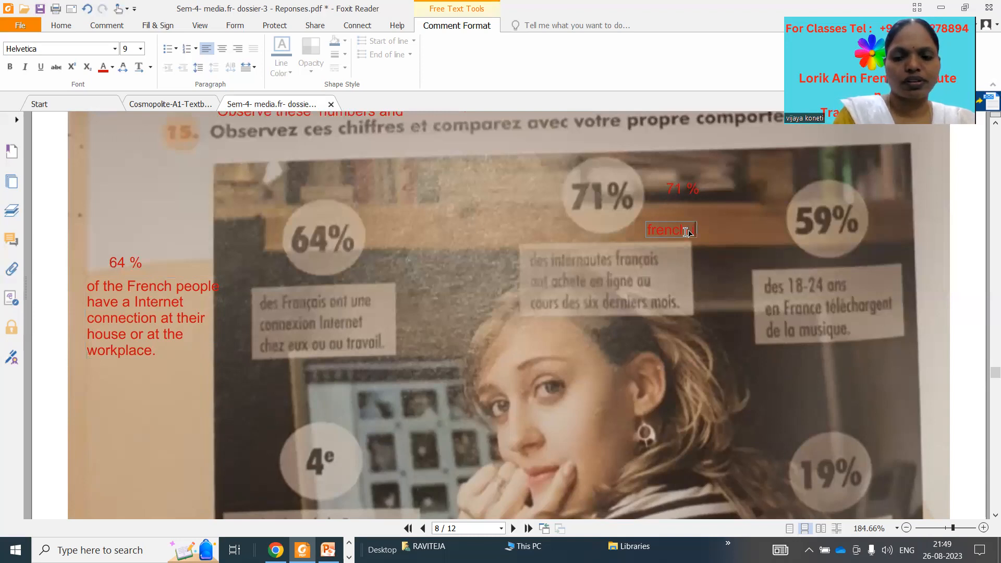
type("interne")
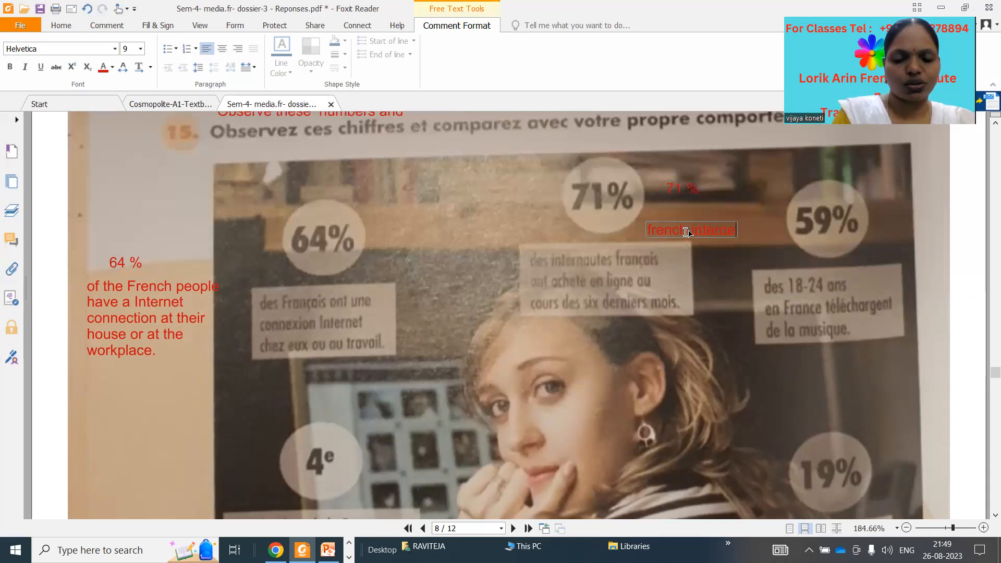
type("users")
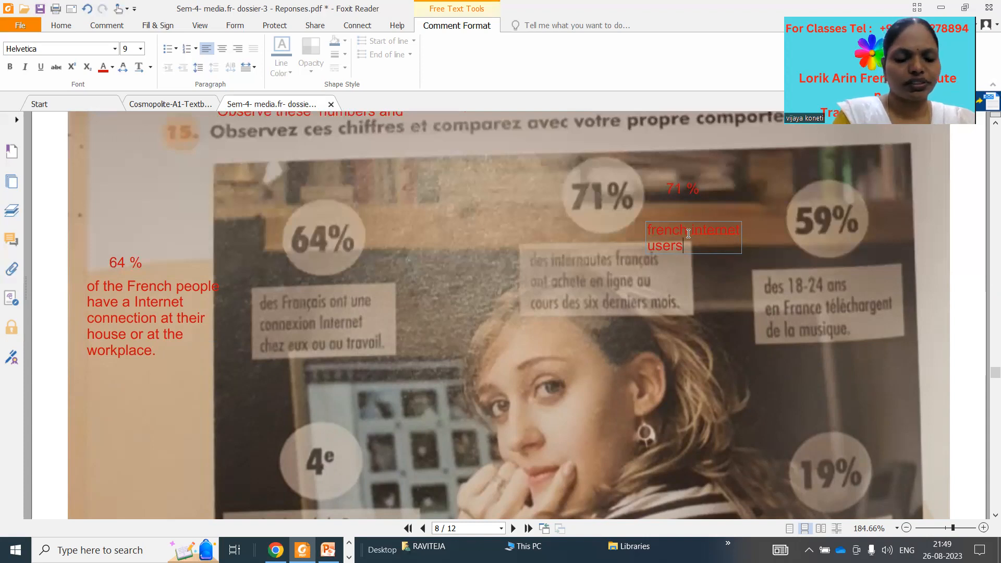
type("have")
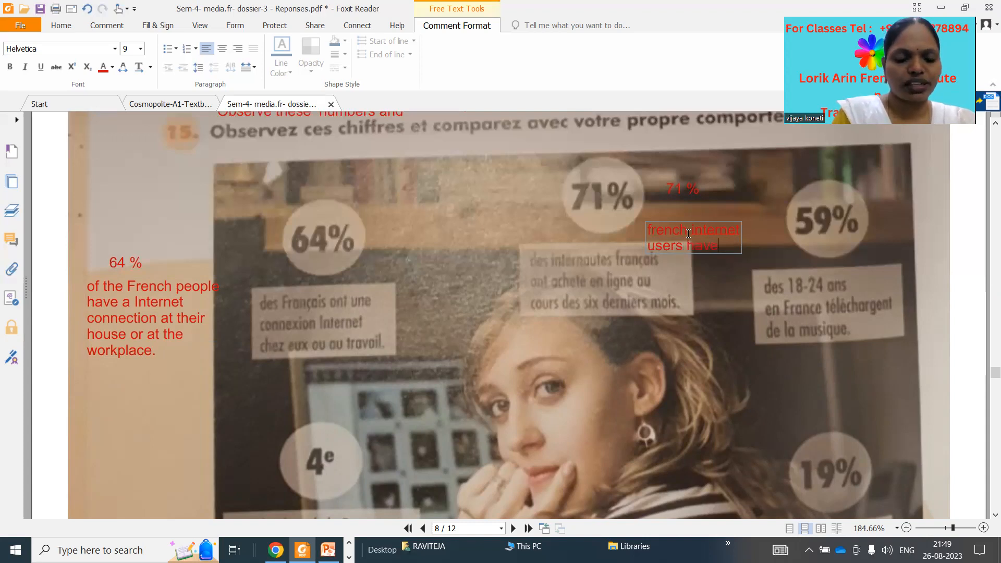
type("purchased")
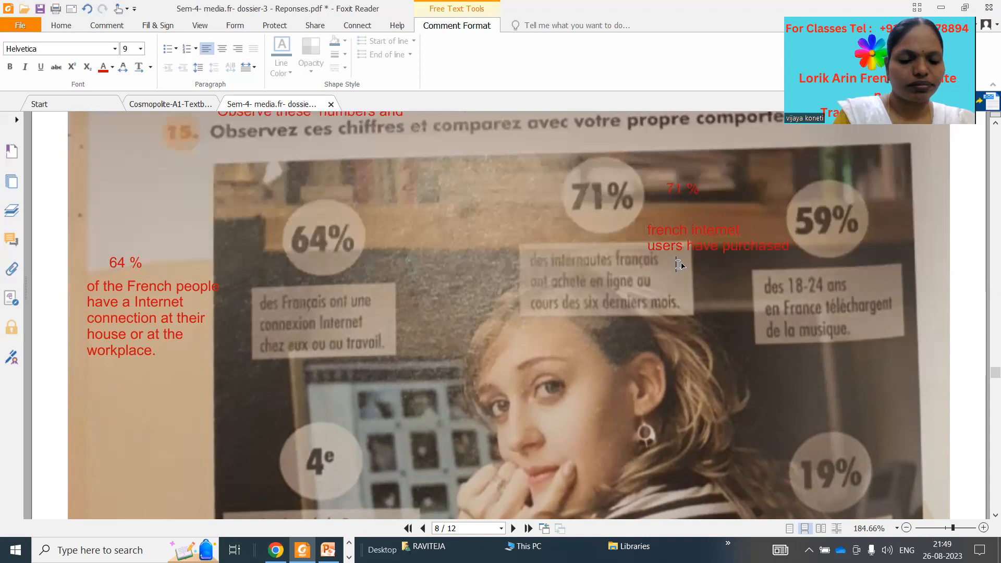
- Add a second note 'online over past 6 months' and drag it under the first
left_click(682, 265)
type("online over")
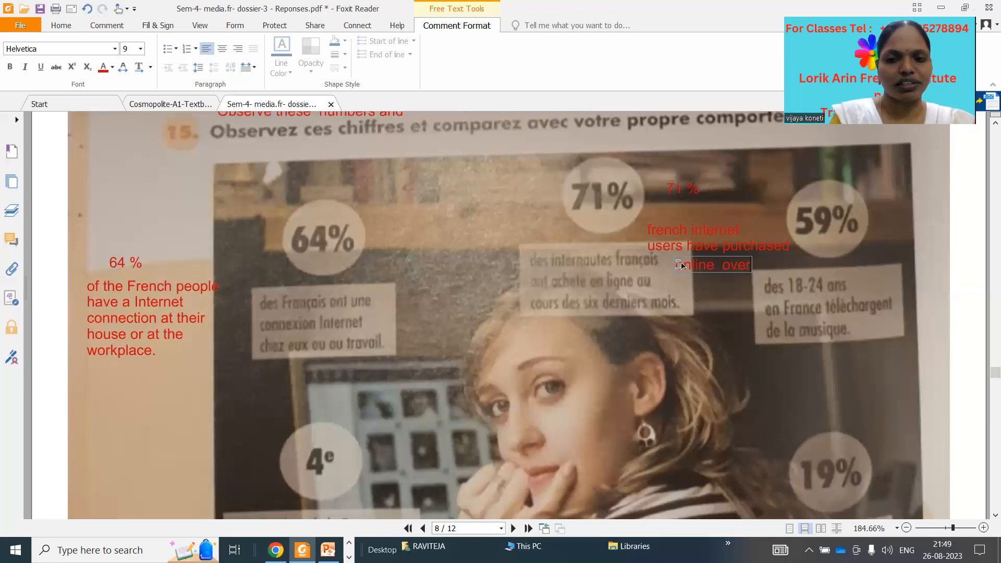
left_click(712, 265)
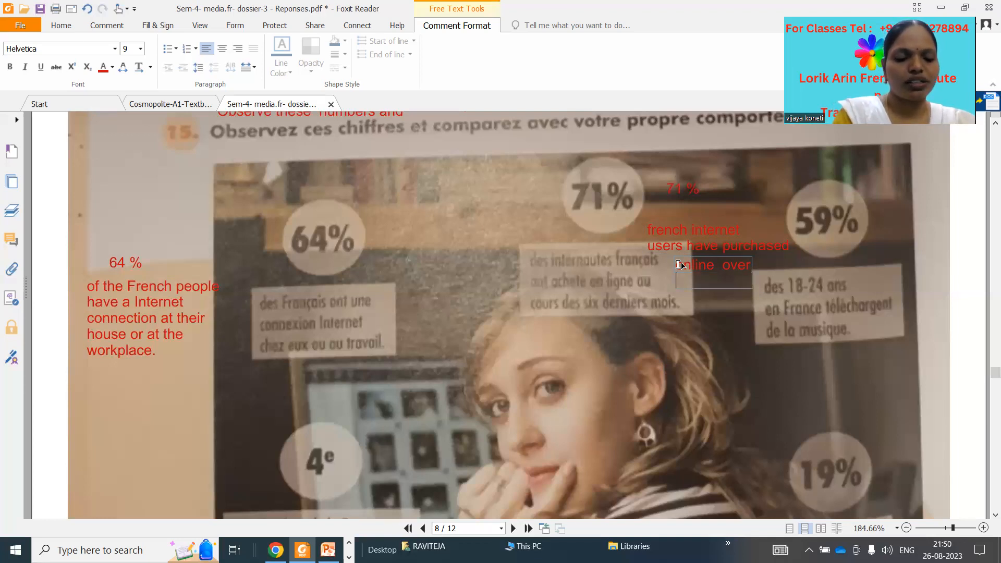
type("past 6")
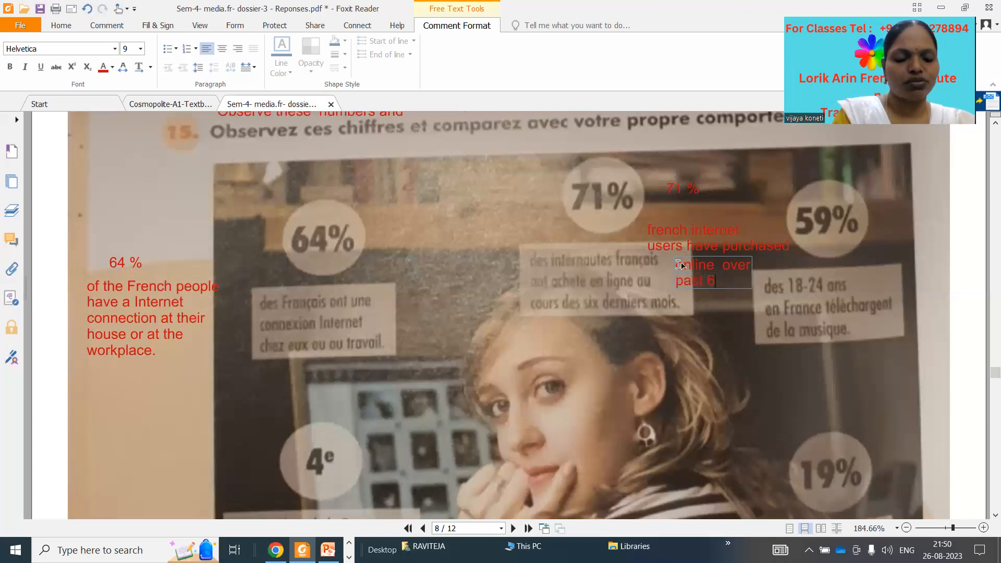
type("months")
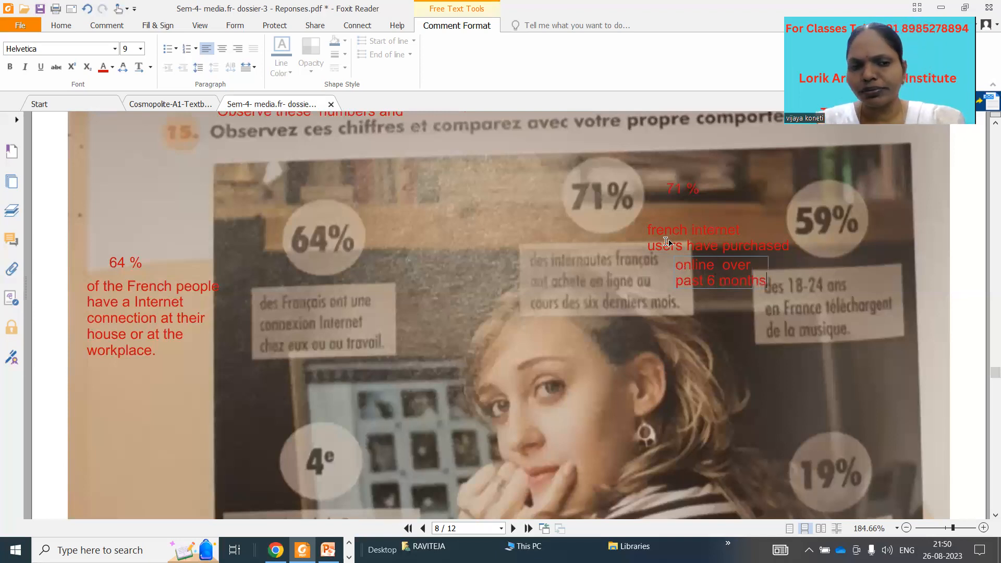
left_click(714, 245)
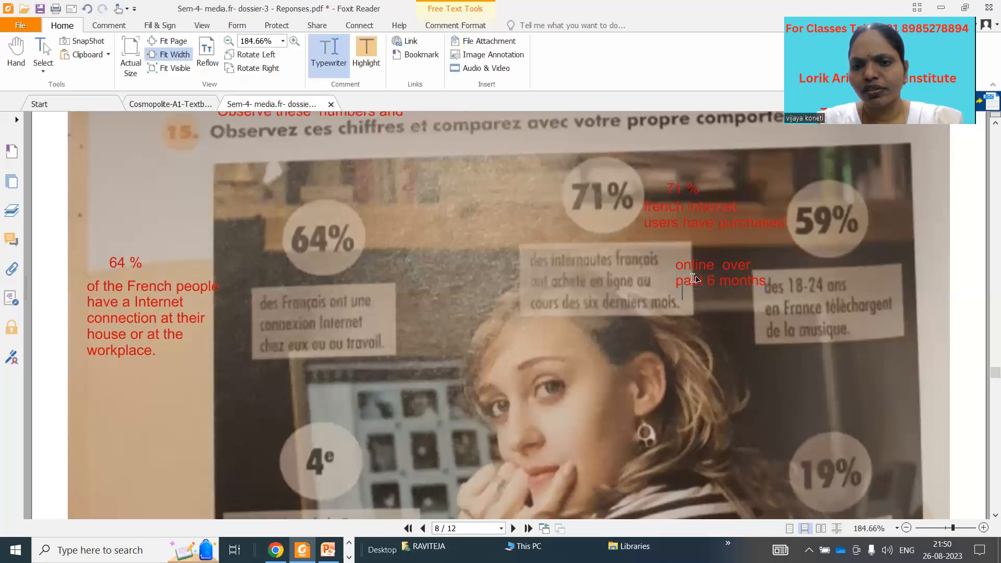
left_click(719, 273)
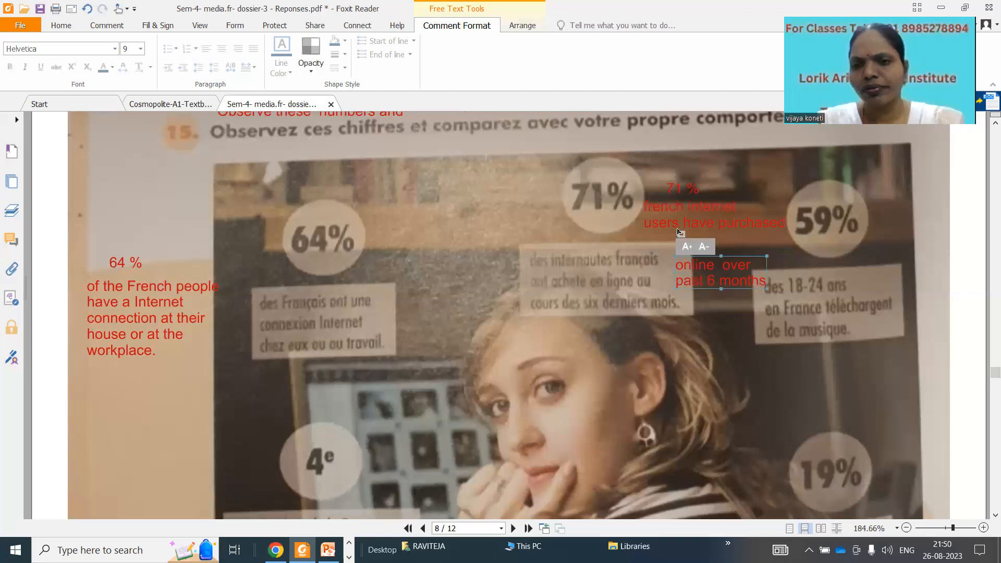
left_click_drag(711, 264, 705, 253)
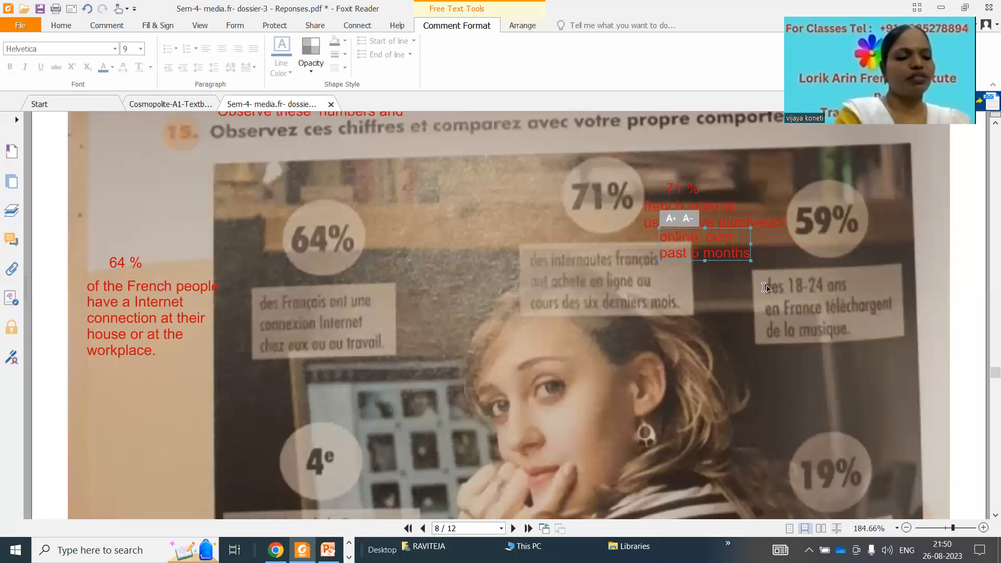
mouse_move(787, 308)
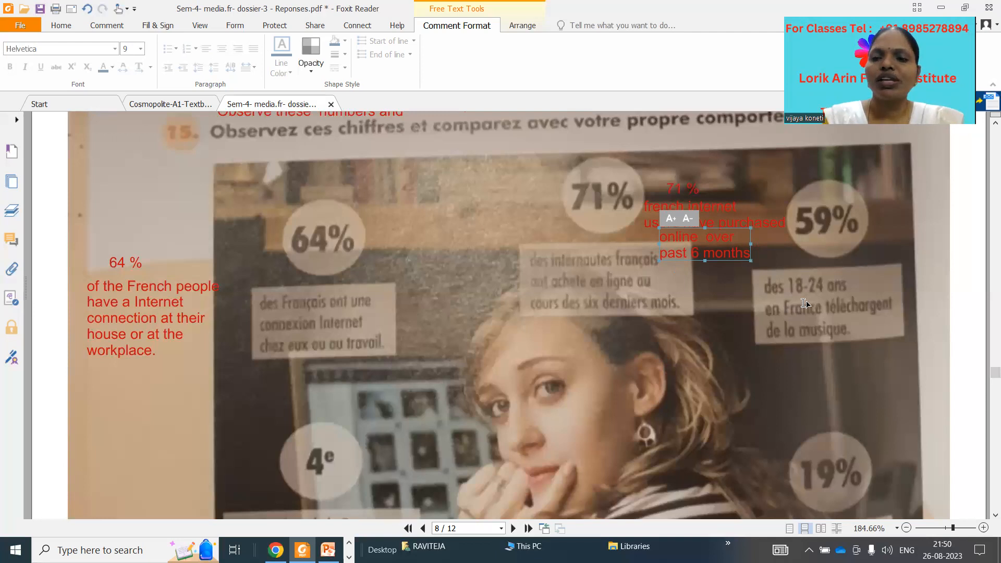
mouse_move(811, 302)
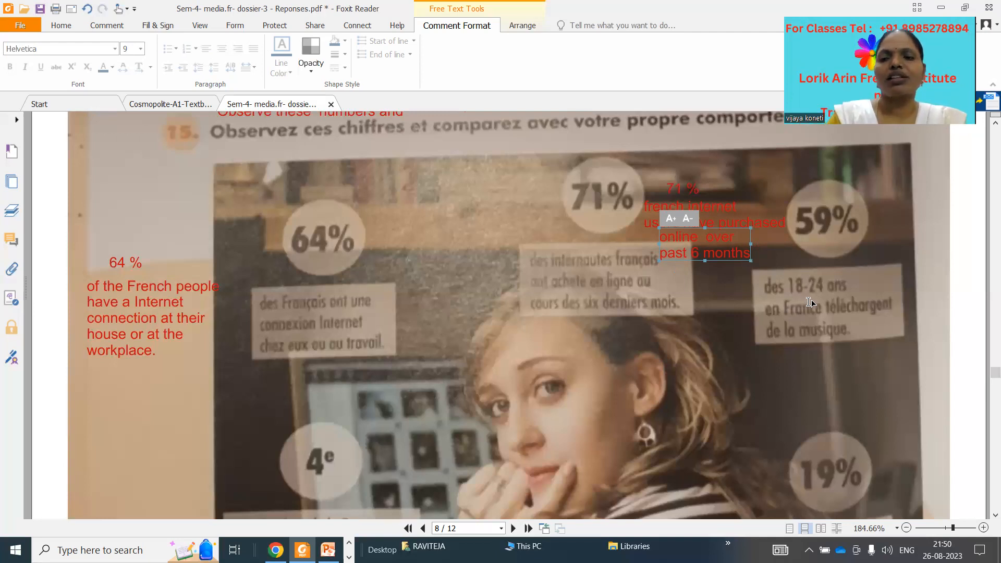
mouse_move(805, 346)
type("of the 18")
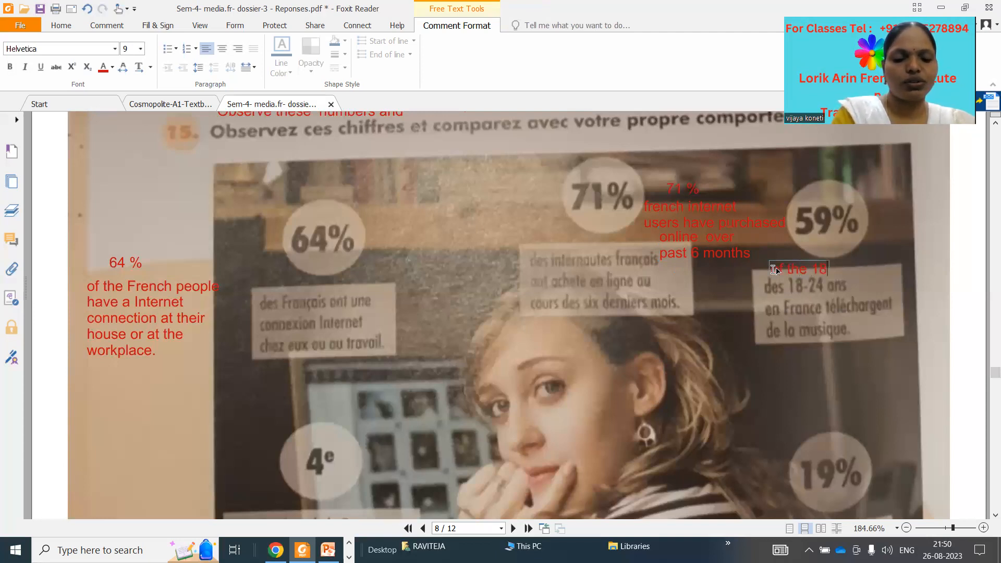
- Type 'of the 18-24 yrs in France download' beside 59%, starting a second note 'the mus'
type("-24")
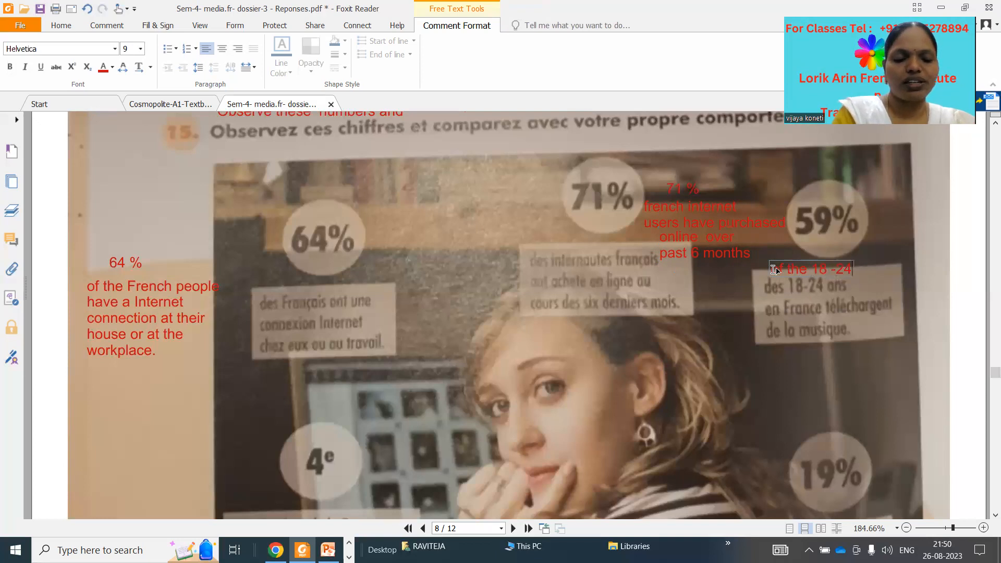
type("yrs")
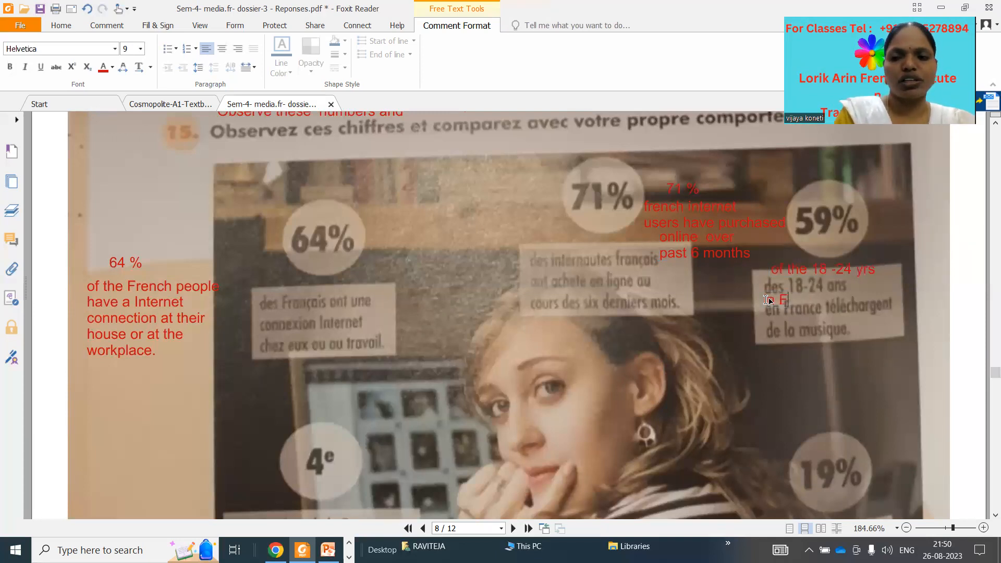
type("rance download")
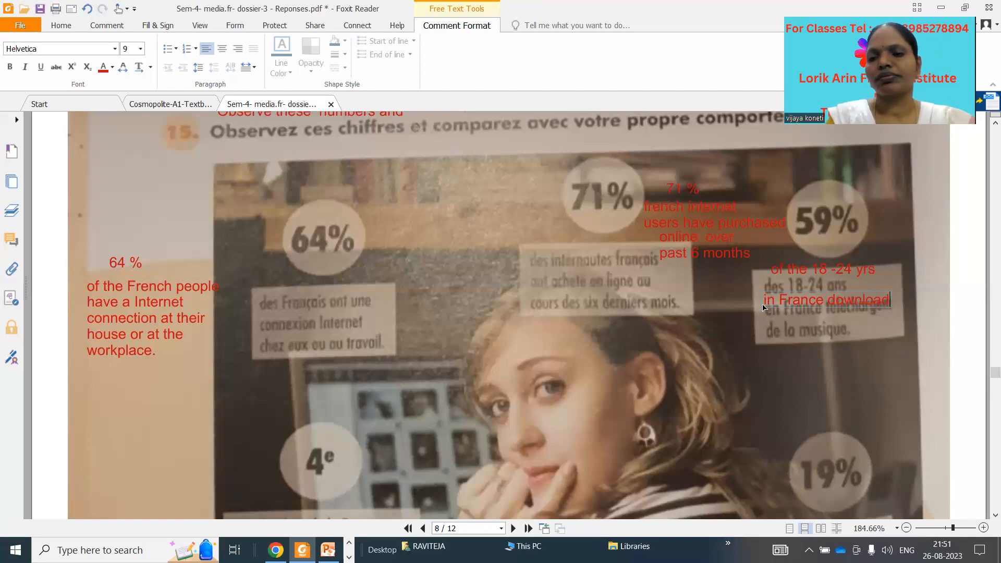
left_click(825, 299)
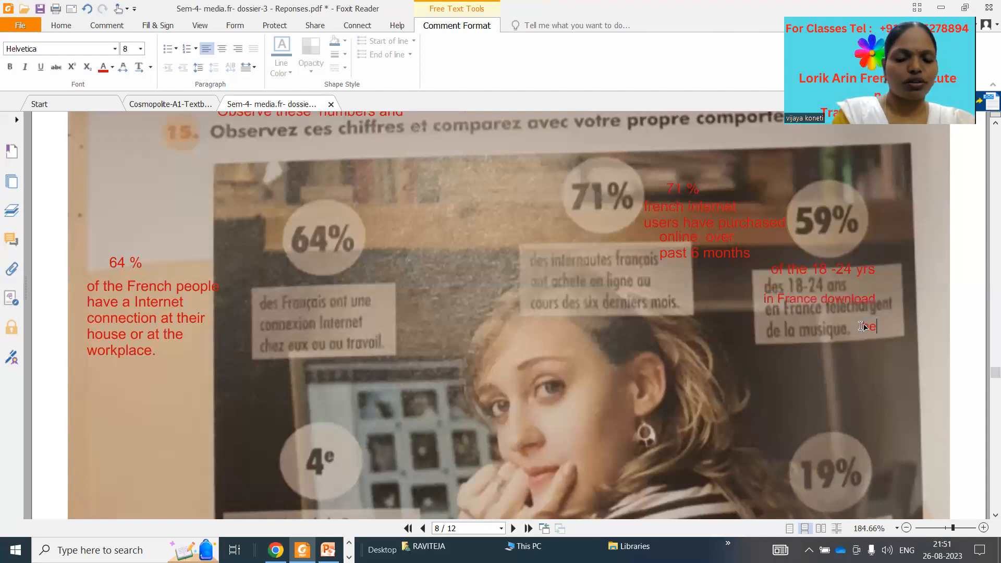
type("music")
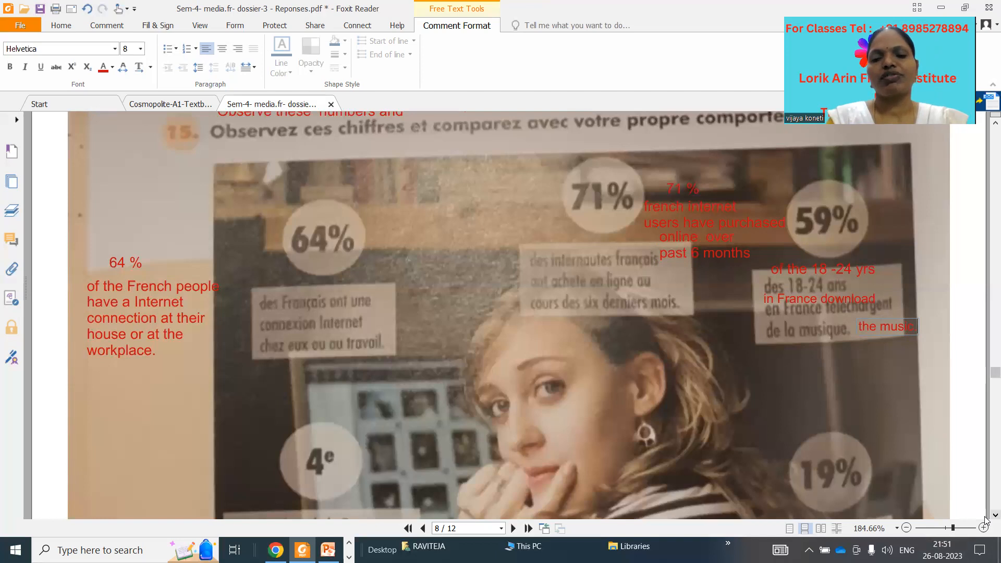
- Type '4 th is the place of France in the world for number of blogs' beside 4e
scroll("down", 3)
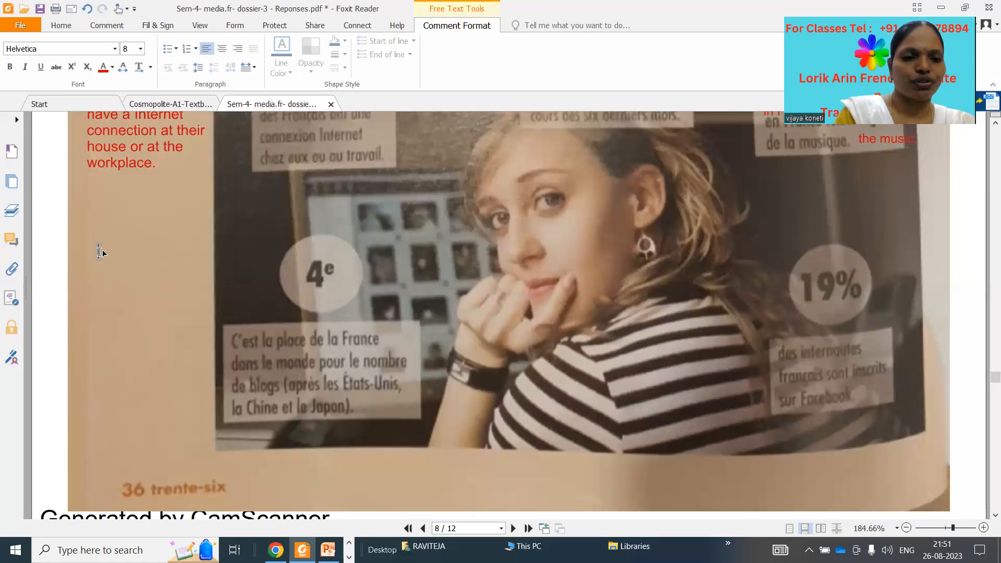
type("4 th")
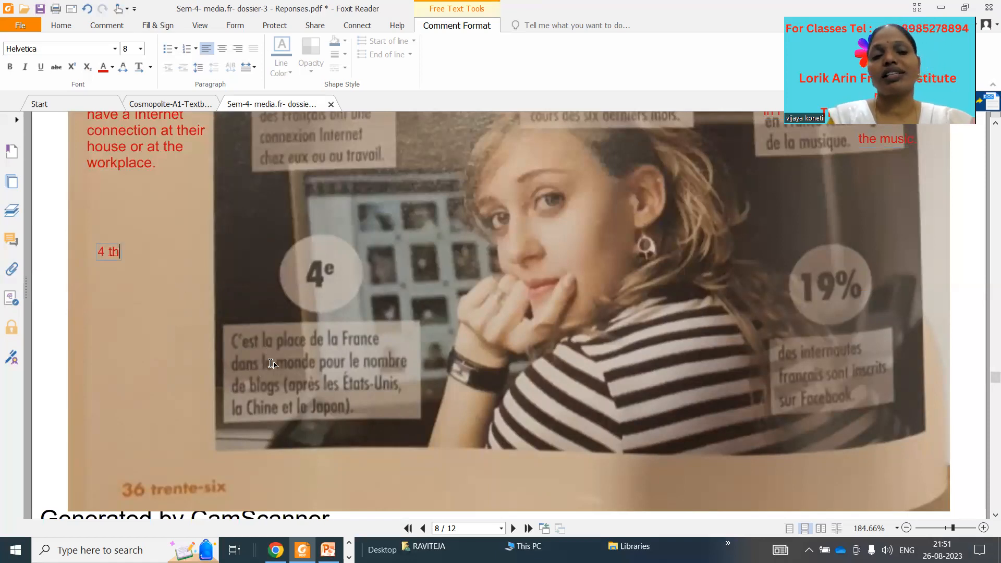
mouse_move(321, 381)
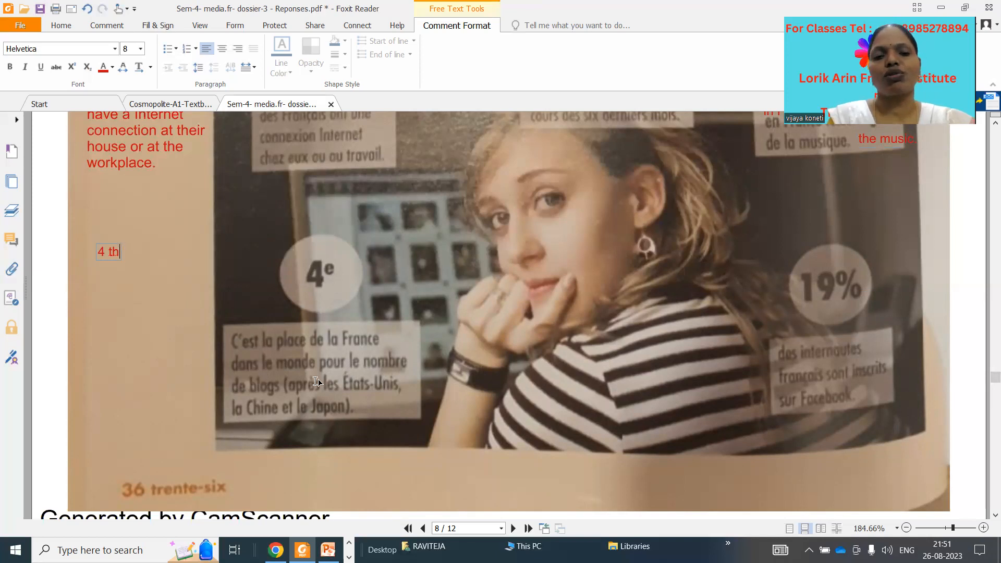
mouse_move(295, 402)
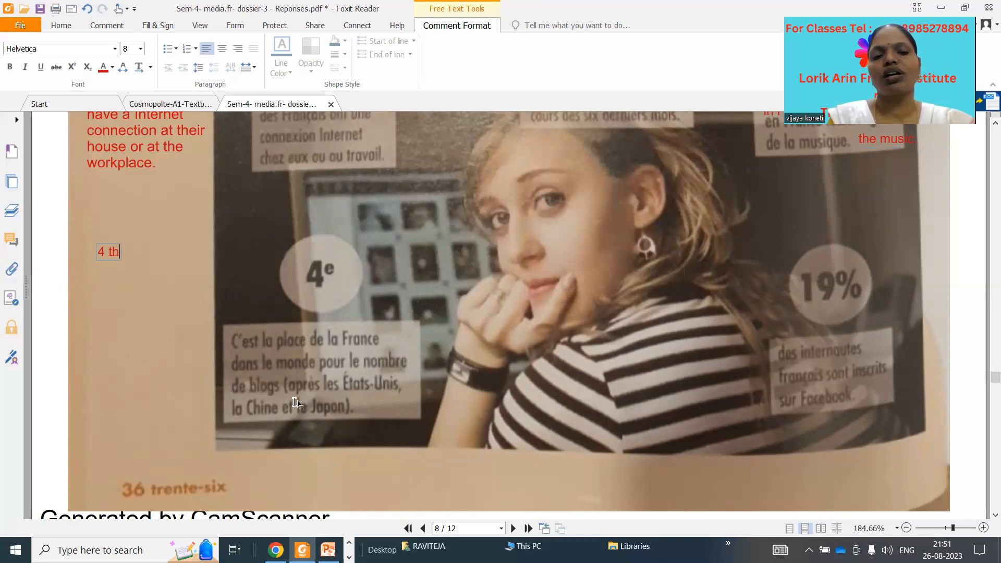
mouse_move(278, 423)
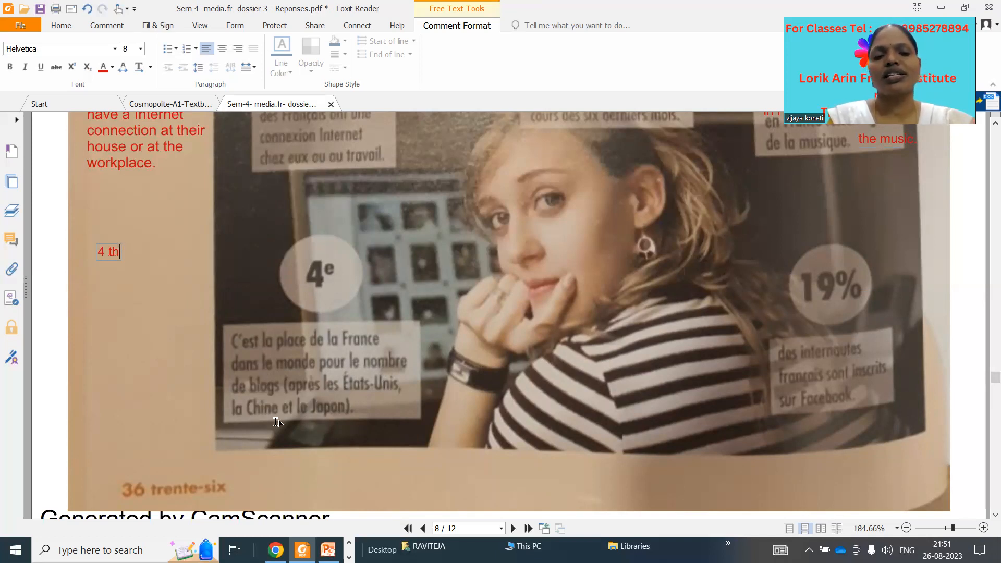
mouse_move(330, 426)
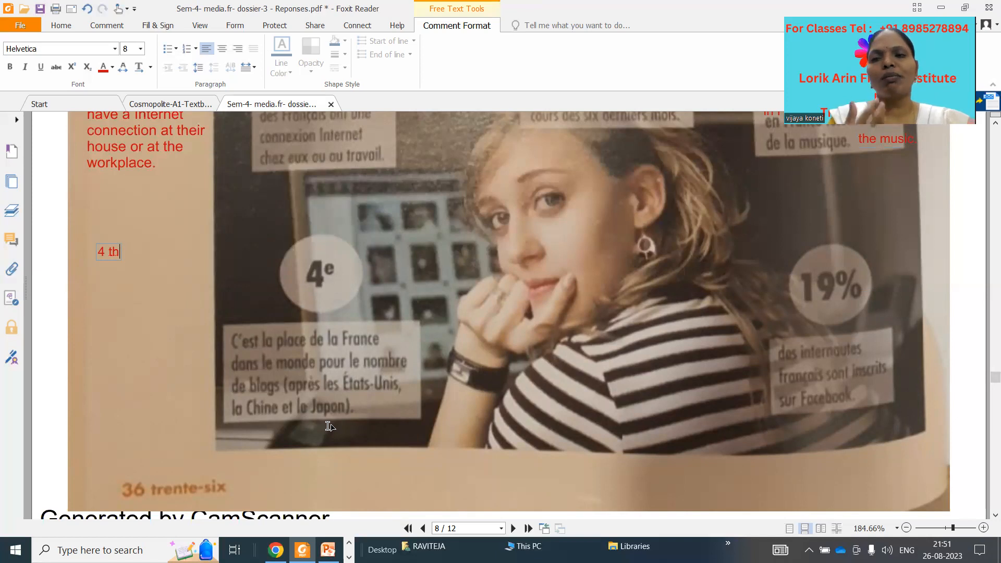
mouse_move(86, 281)
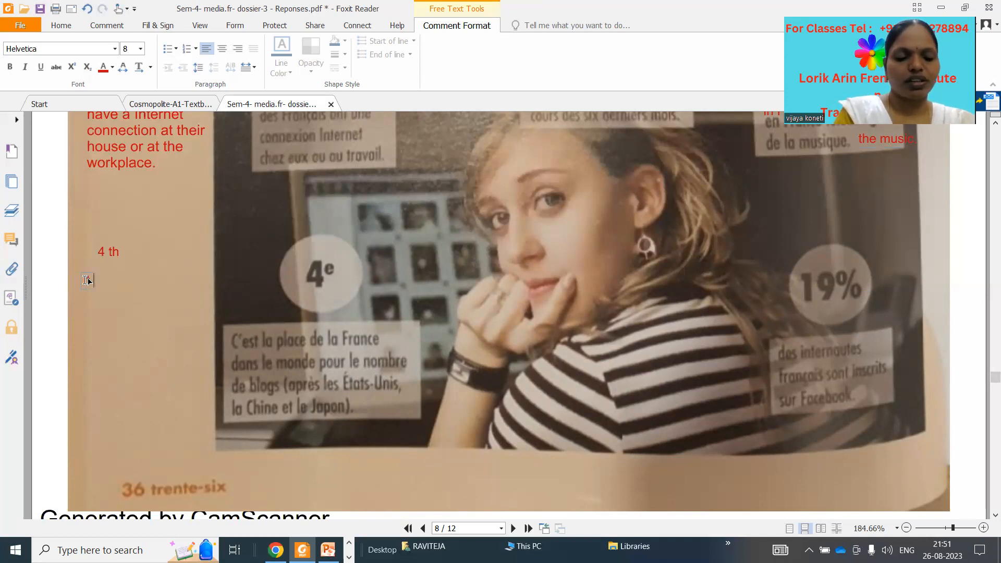
type("is the")
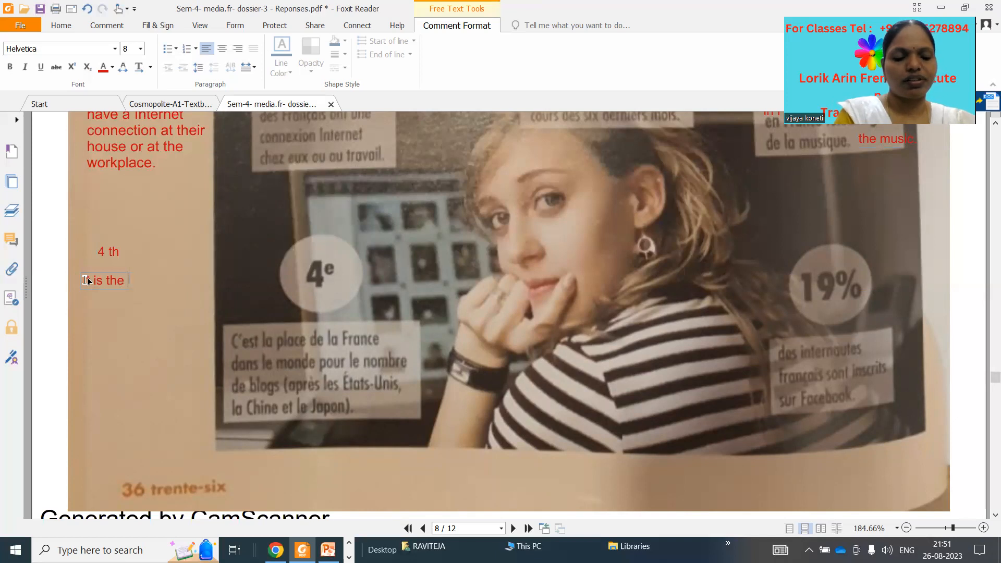
type("place of the")
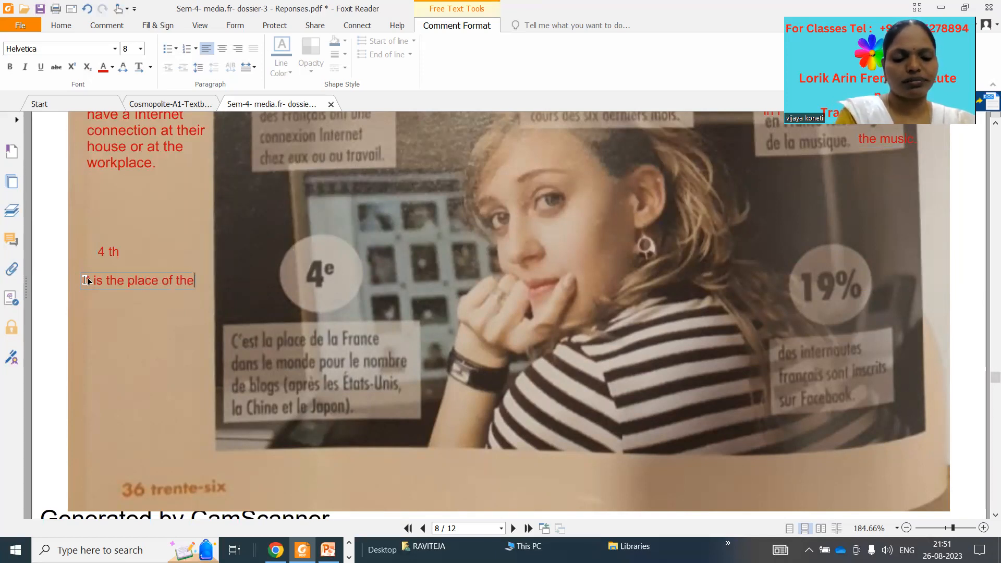
type("France")
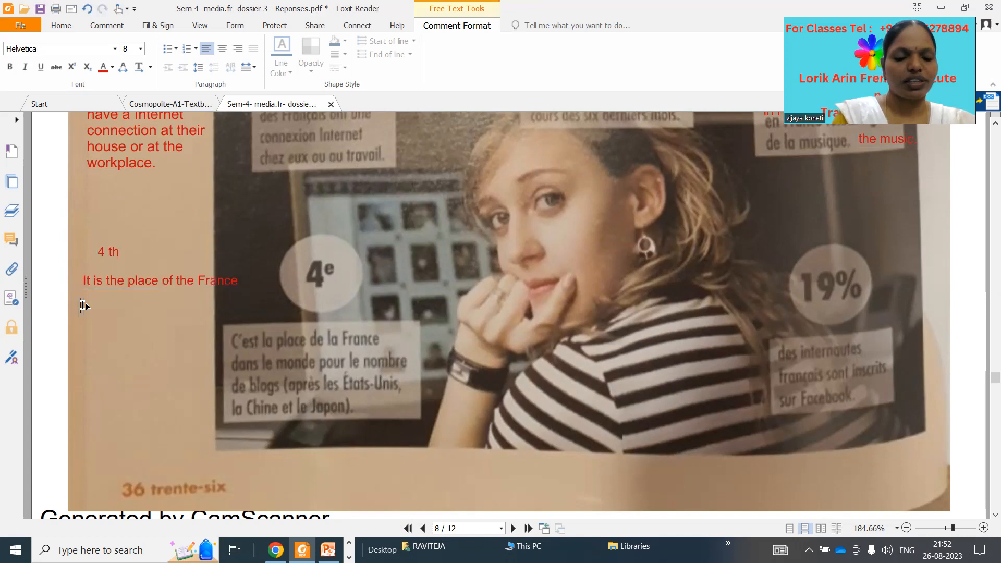
type("the")
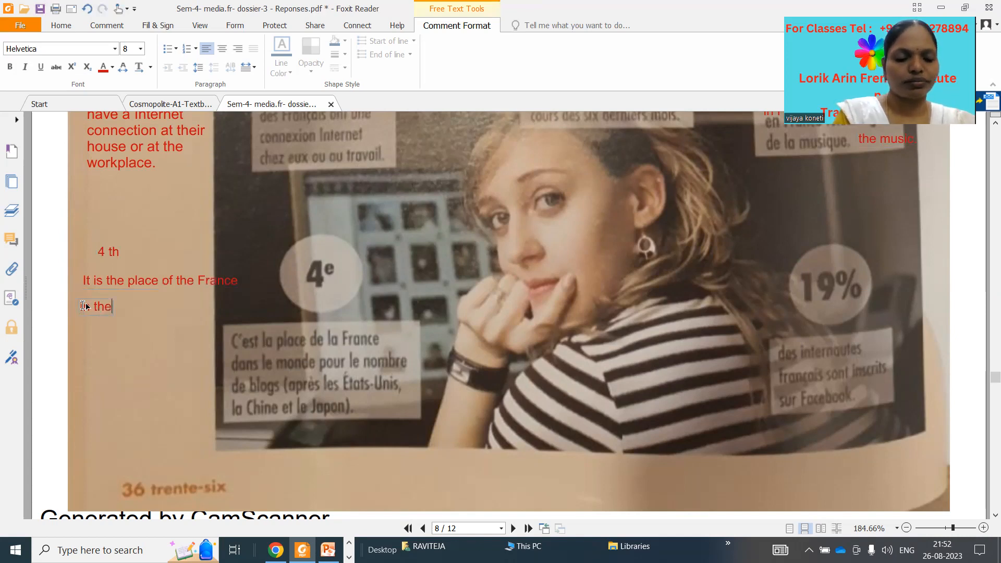
type("worl")
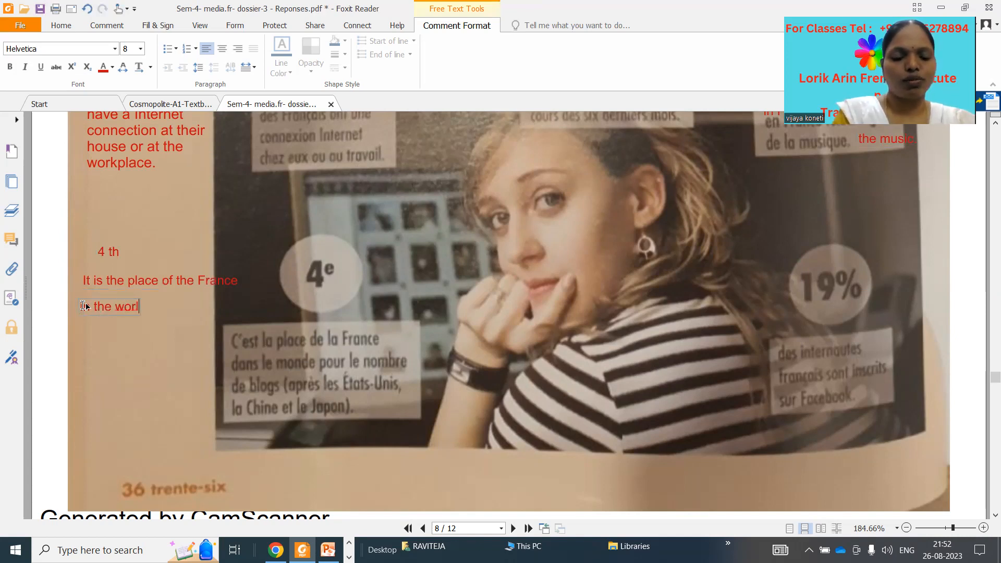
type("d for th")
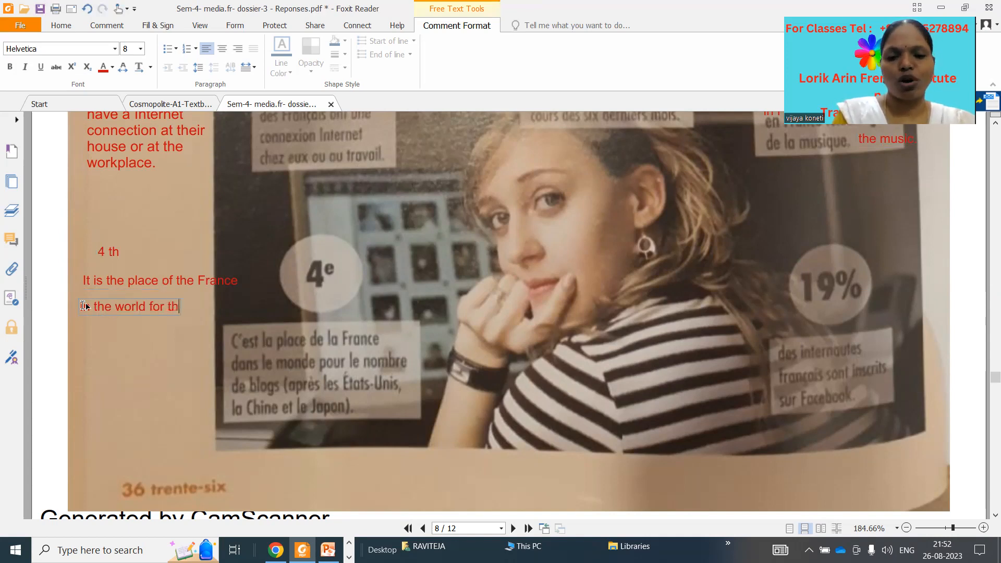
type("e")
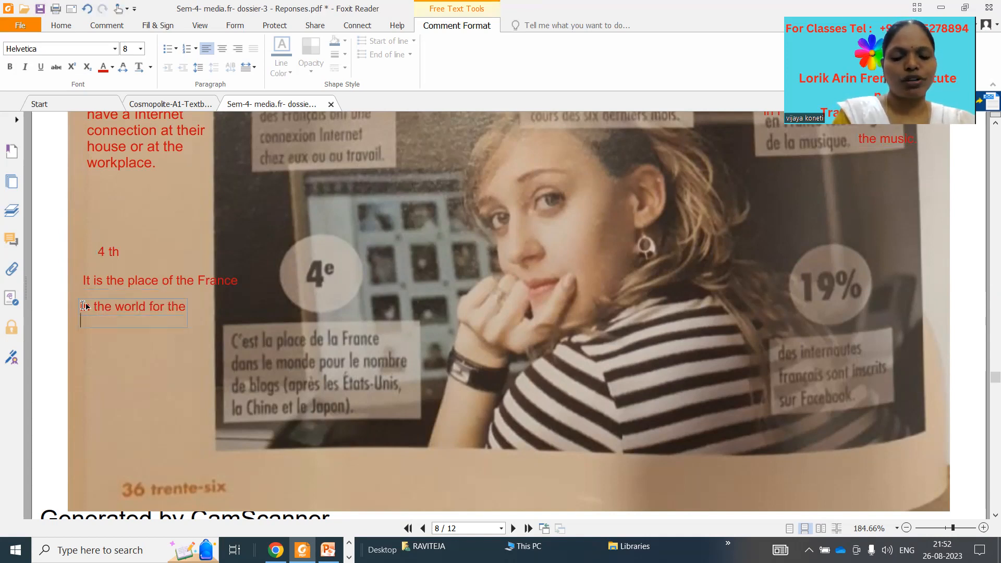
type("number")
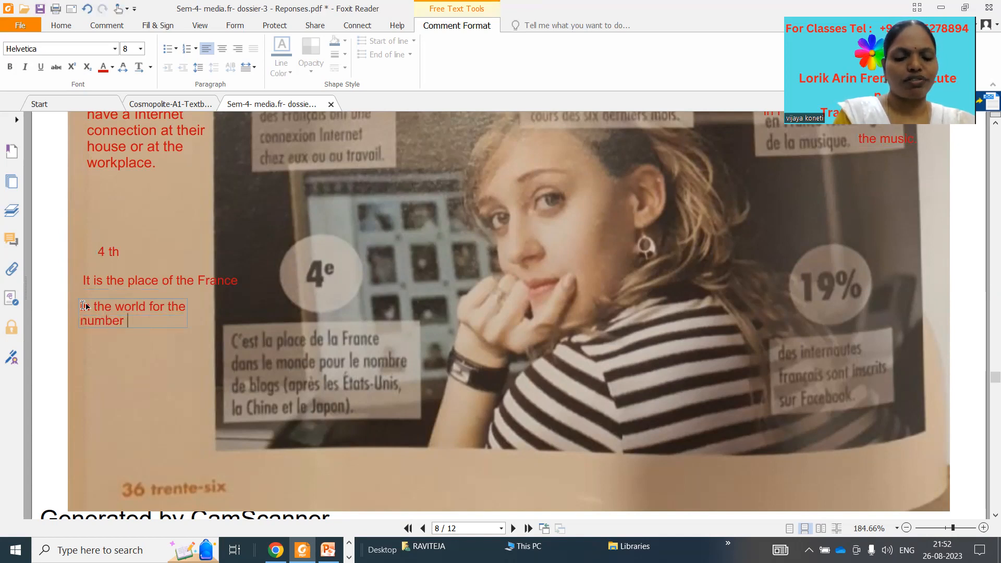
type("of blo")
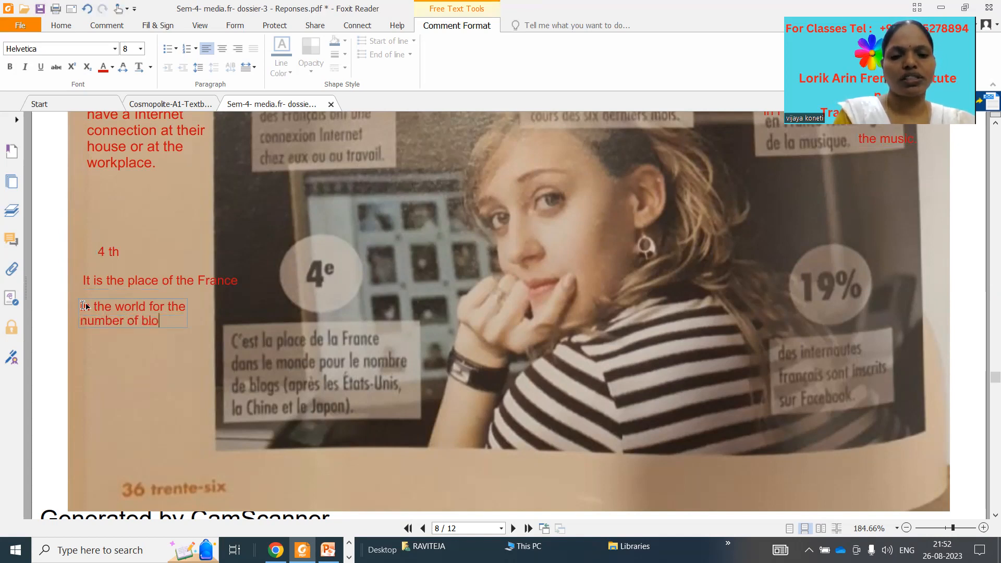
type("gs")
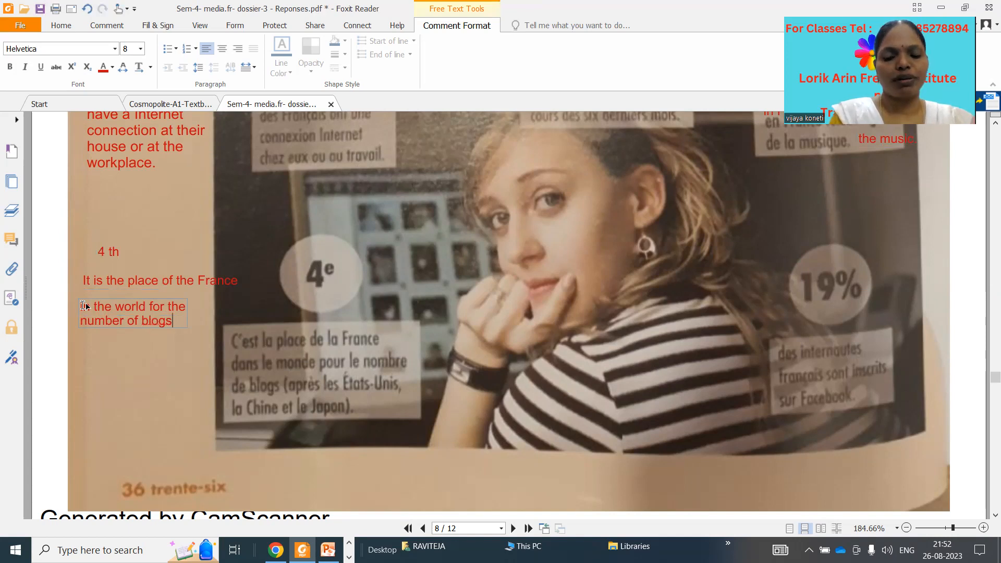
- Add a new line '( after the USA, China and Japon)' to the blog note
key("enter")
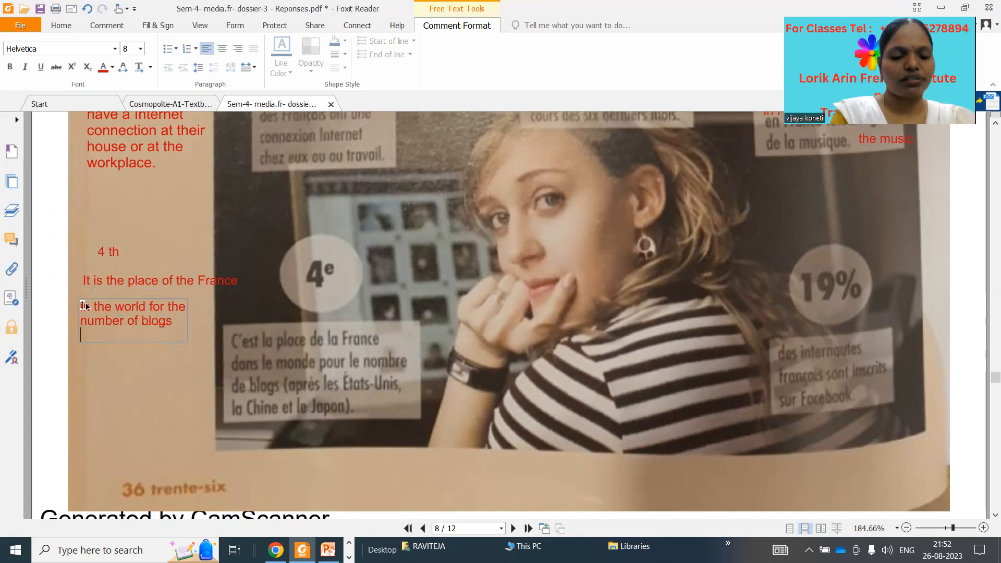
type("( after")
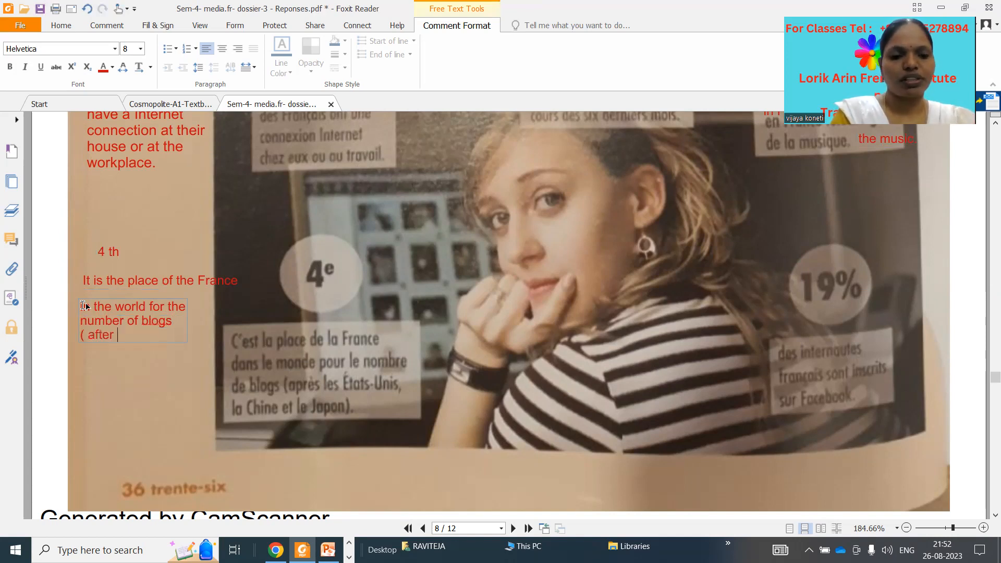
type("the U")
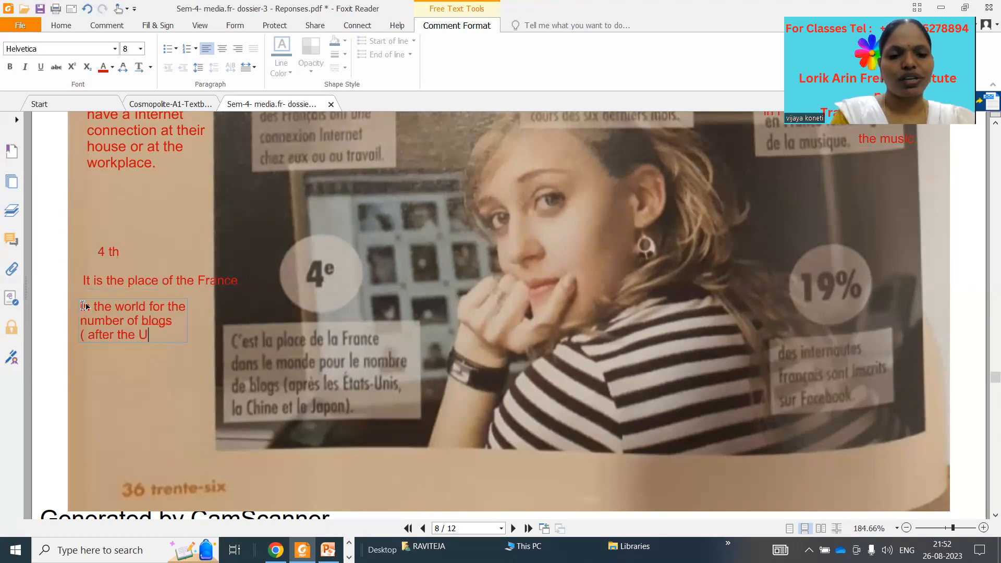
type("SA, Ch")
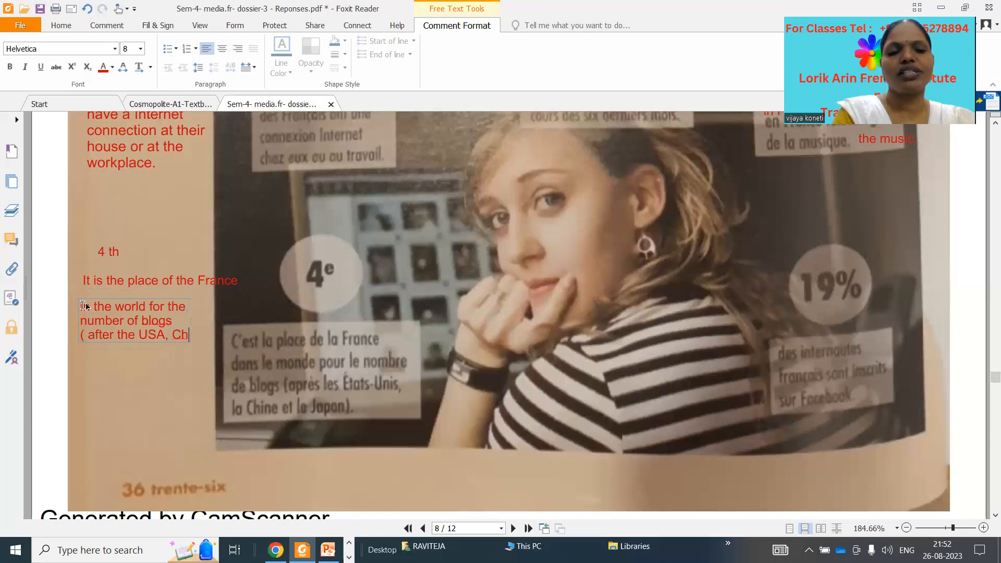
type("ina")
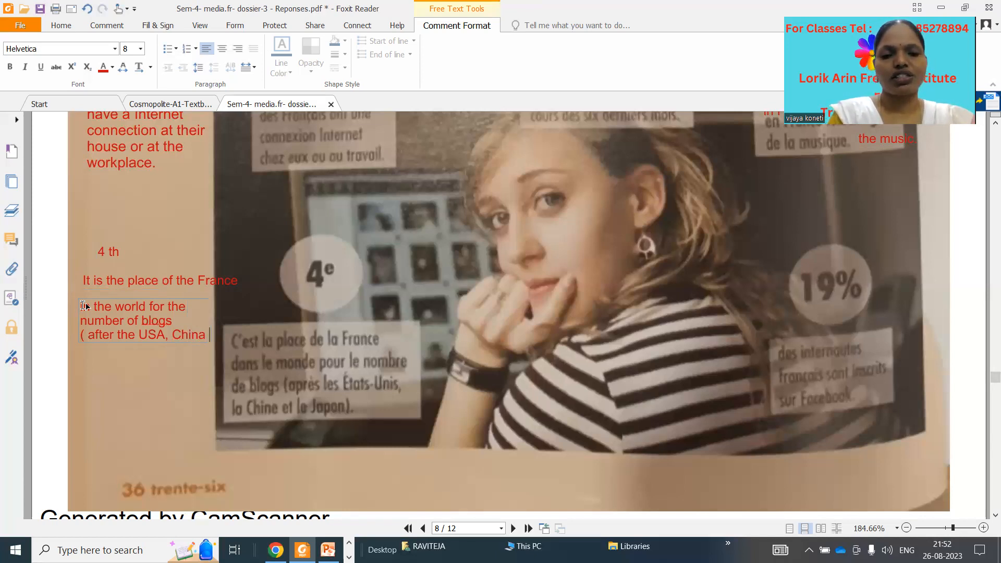
type("and")
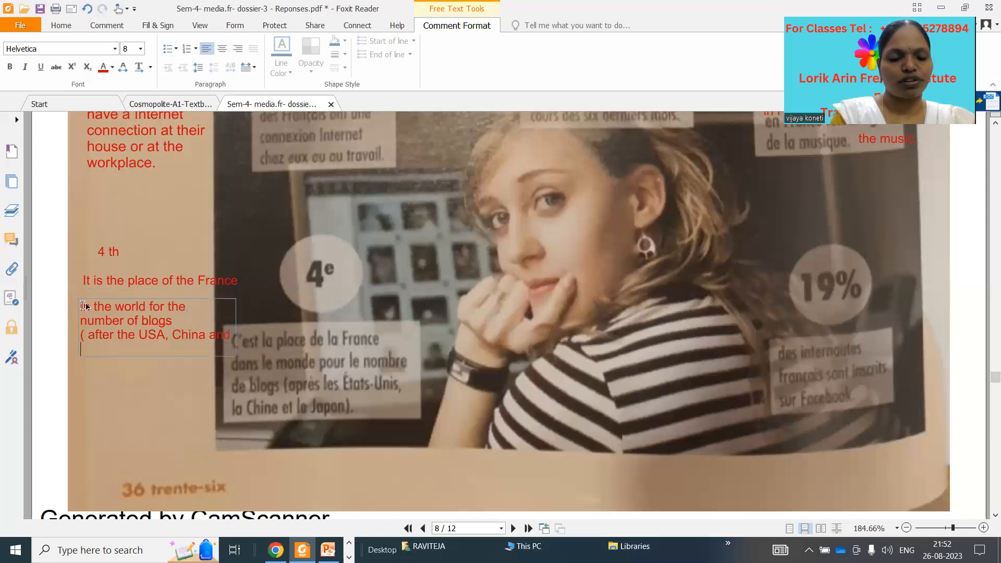
type("Japon")
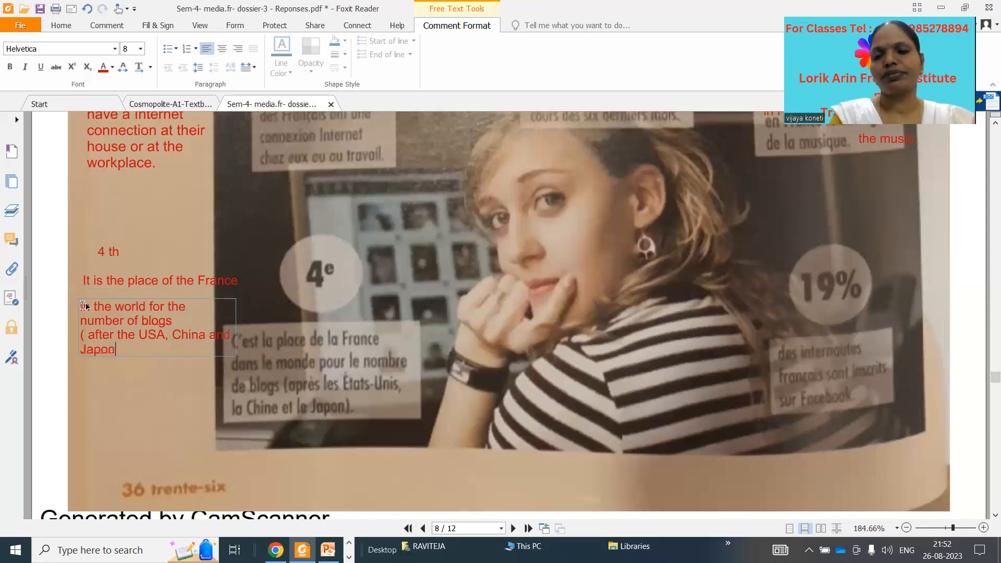
type(")")
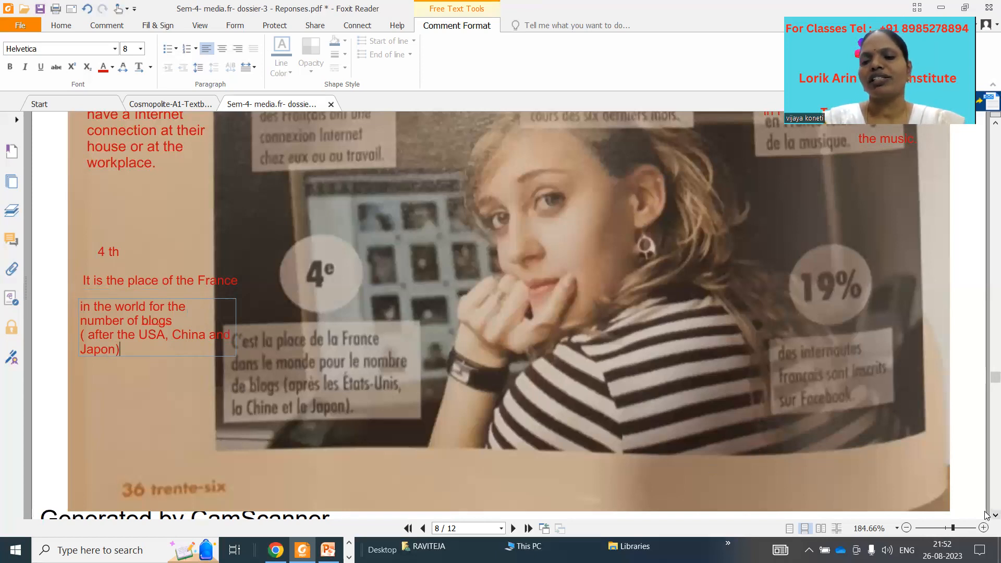
- Type '19 % of the French Internet users are subscribed on Face' below the 19% caption
scroll("down", 3)
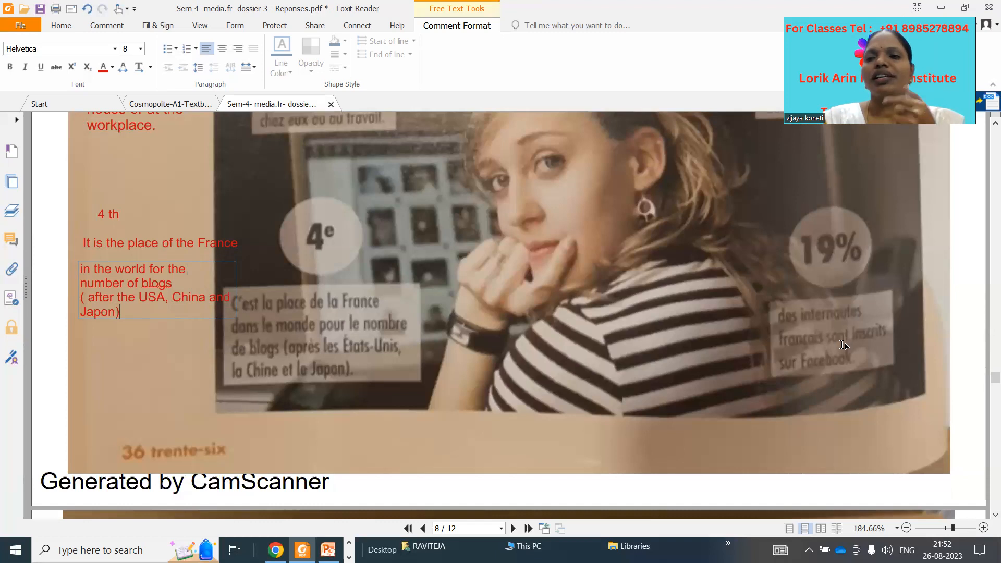
mouse_move(830, 376)
type("19")
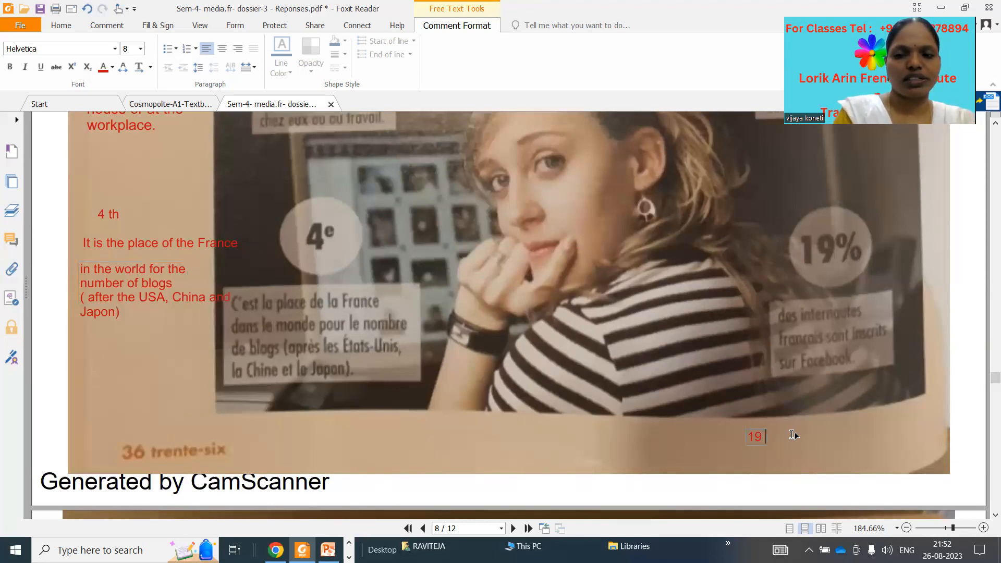
type("% of the")
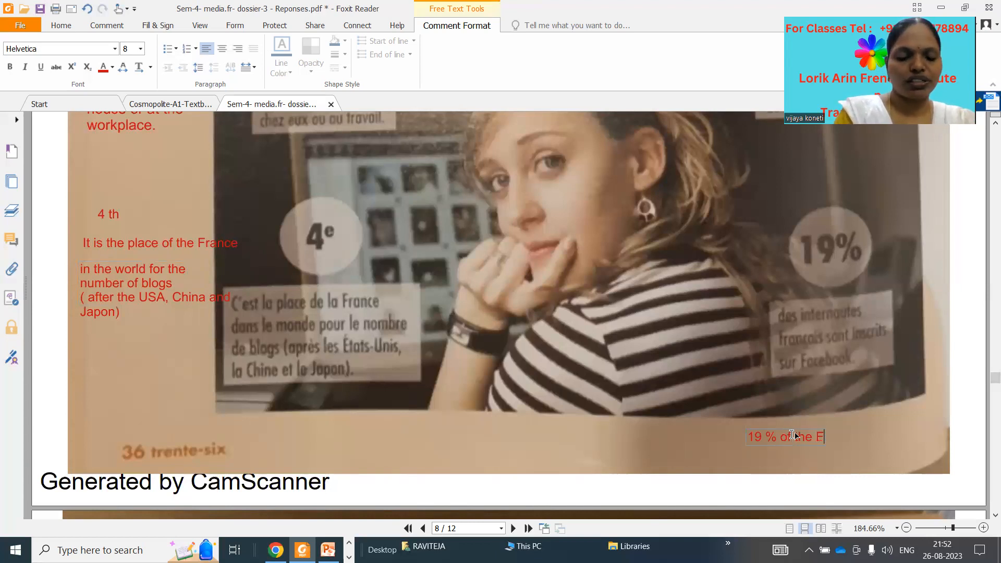
type("French")
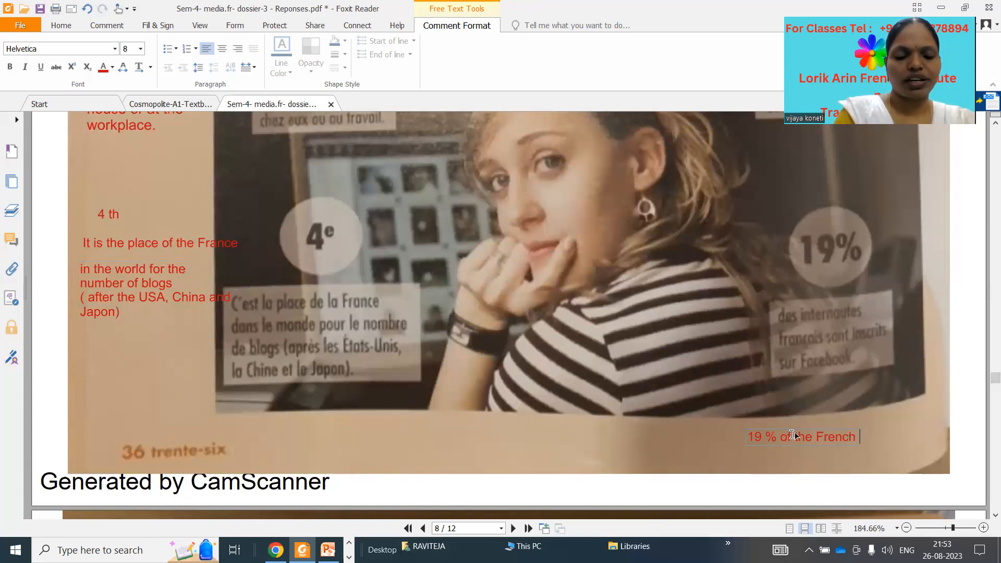
type("Internet users are")
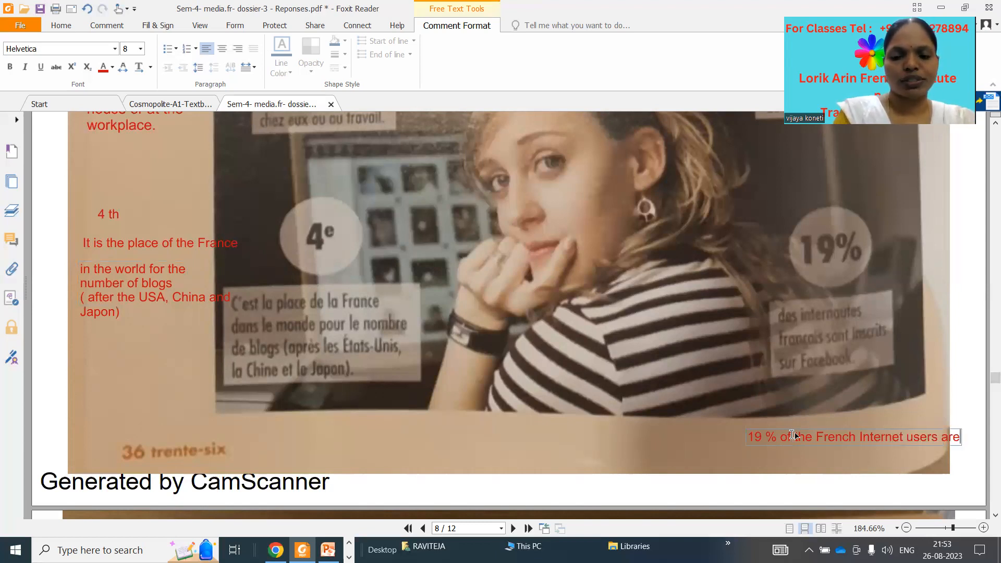
type("subscri")
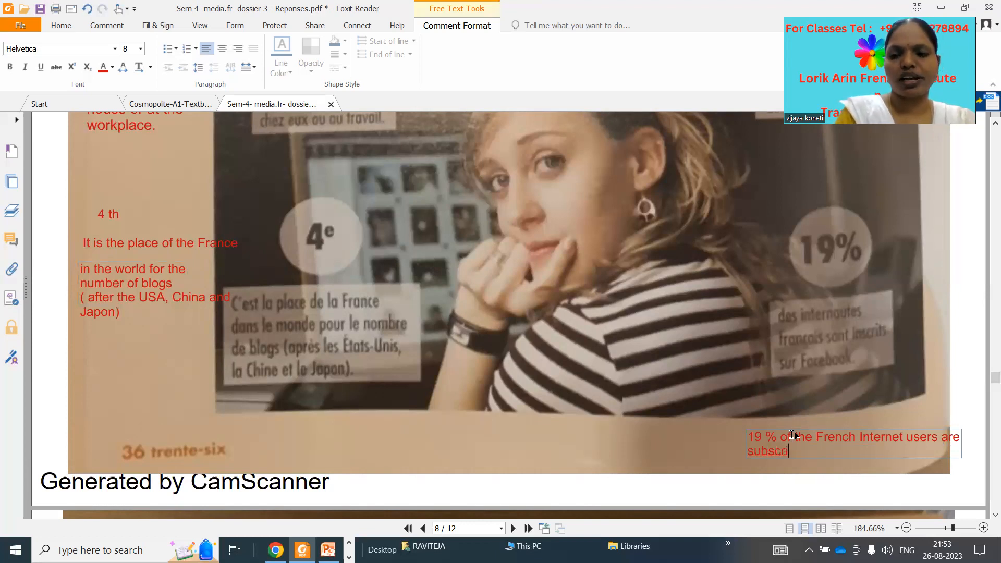
type("bed")
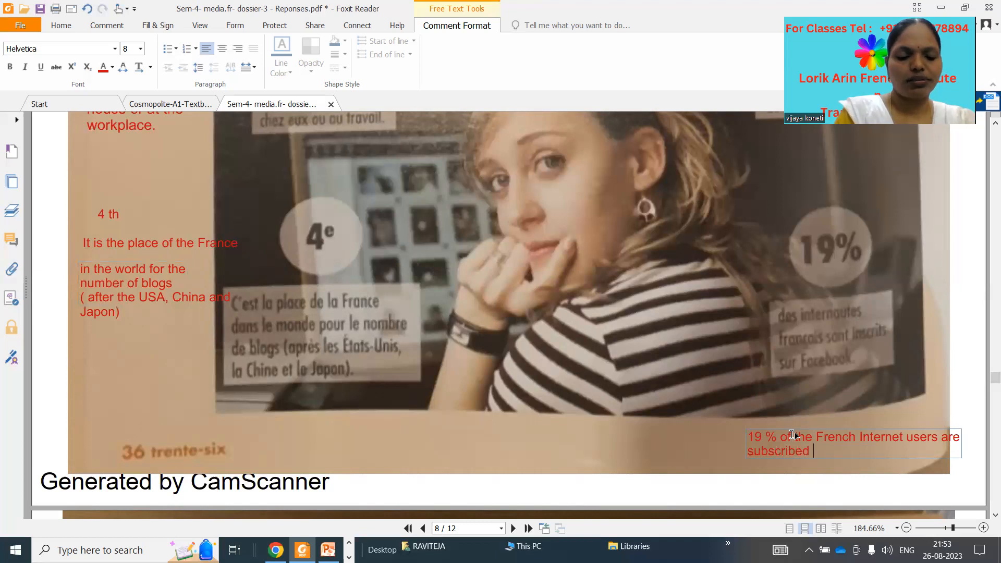
type("on Face")
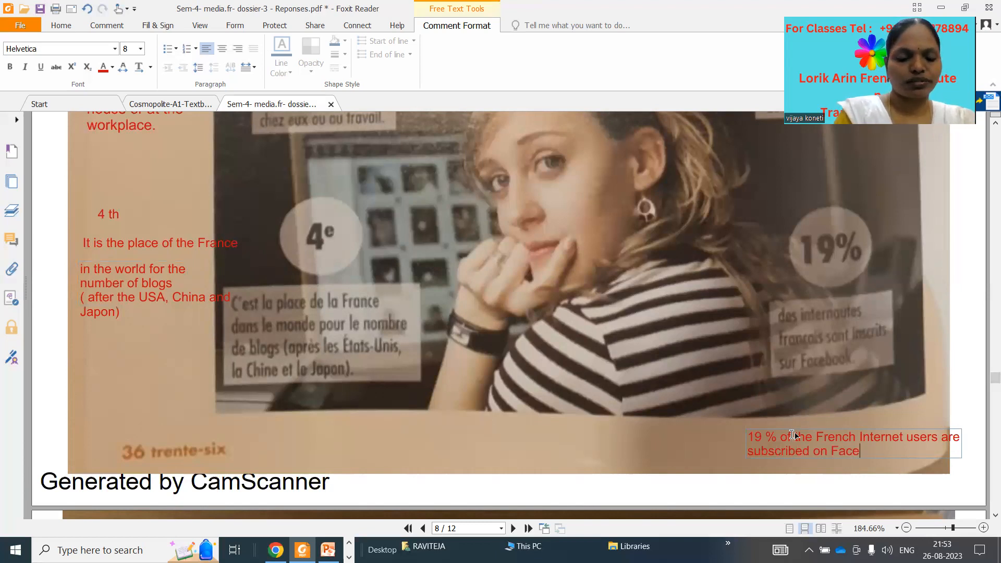